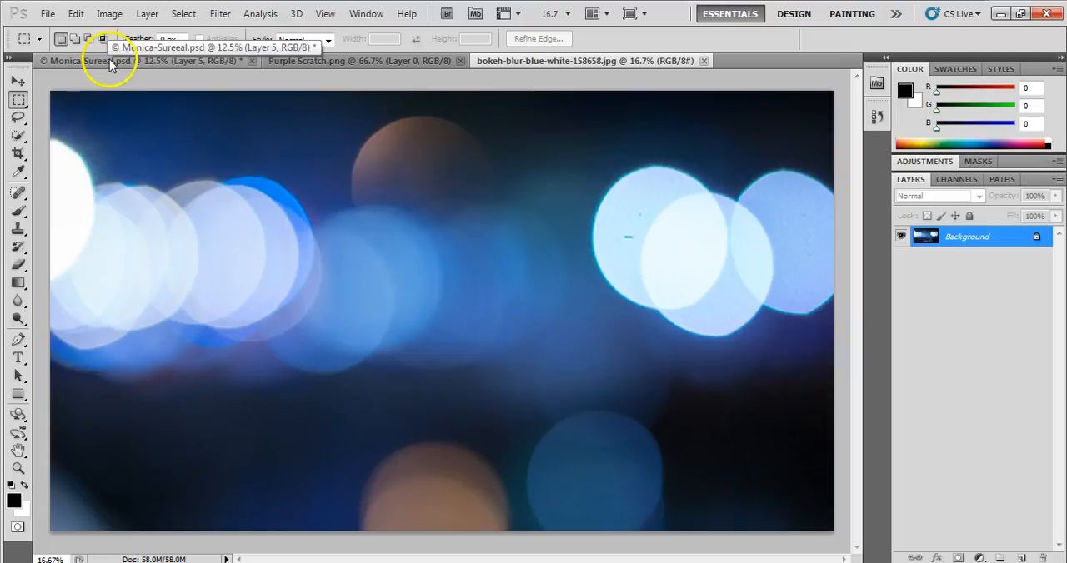
Step: Bring the Surreal.psd giraffe composition to the front
{"action": "left_click", "coordinate": [92, 60]}
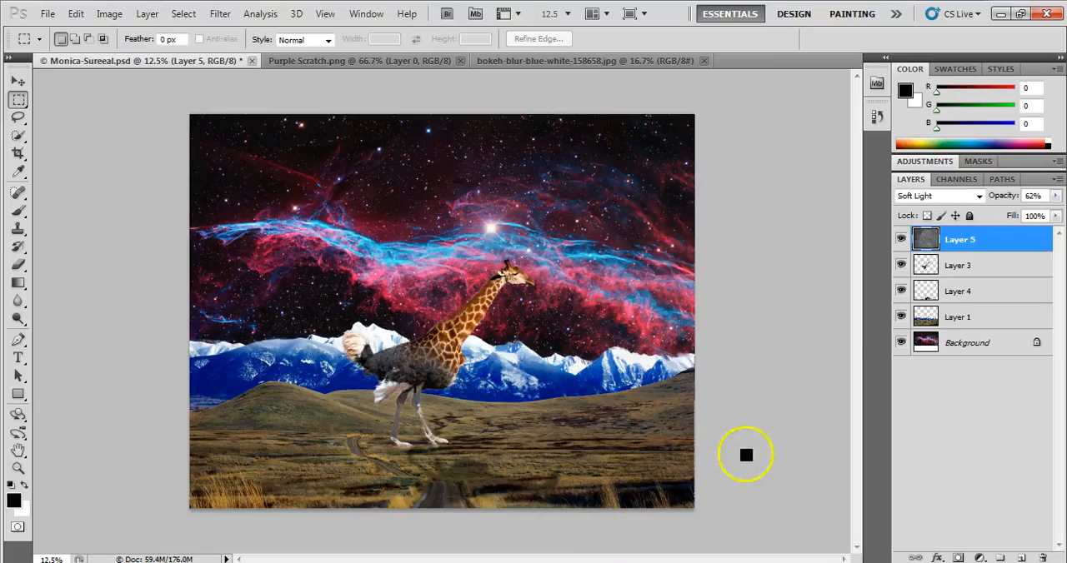
{"action": "mouse_move", "coordinate": [959, 240]}
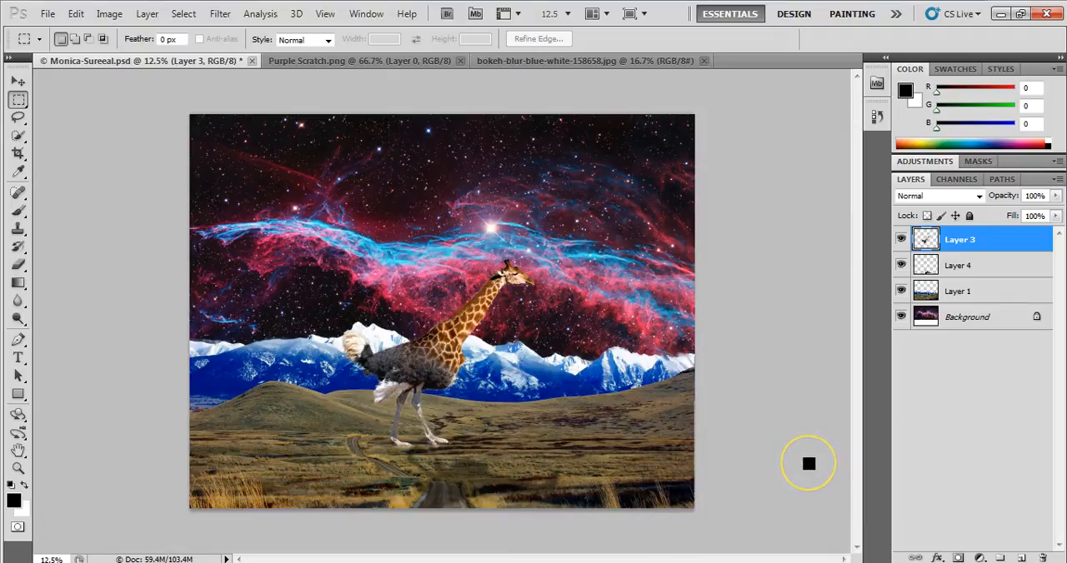
{"action": "mouse_move", "coordinate": [809, 464]}
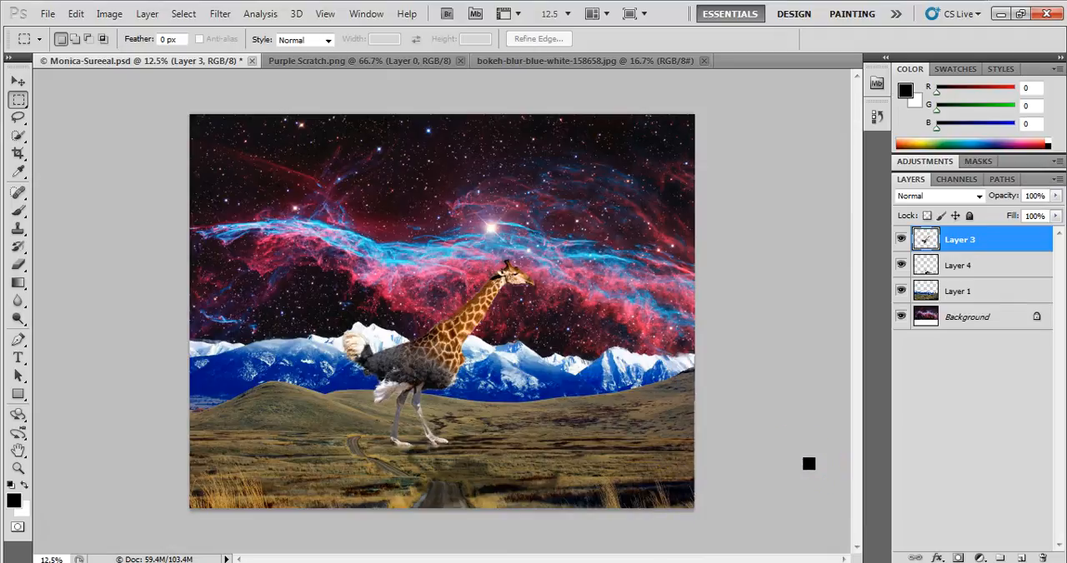
{"action": "mouse_move", "coordinate": [876, 537]}
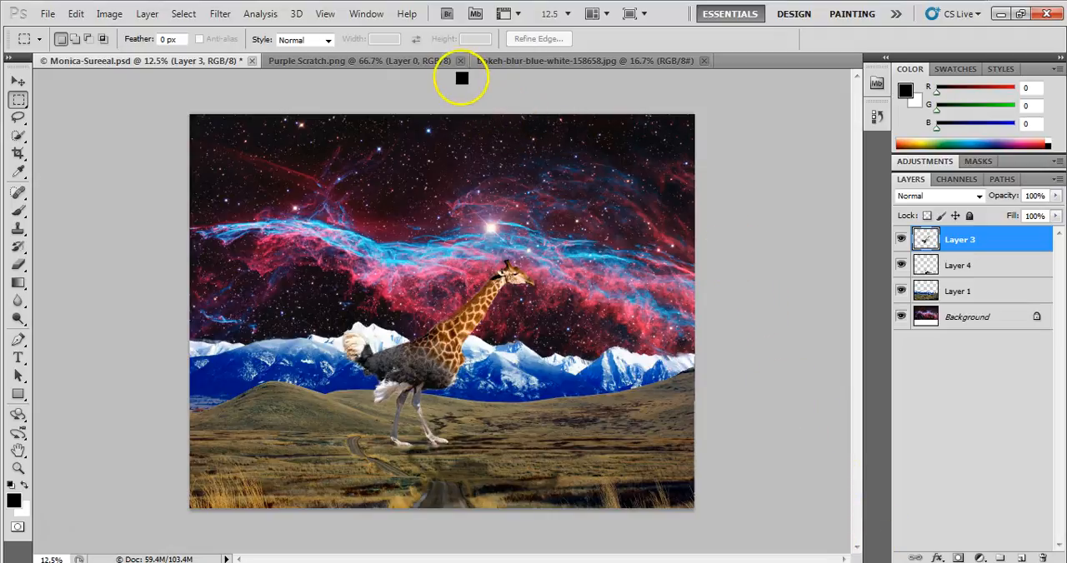
{"action": "mouse_move", "coordinate": [443, 65]}
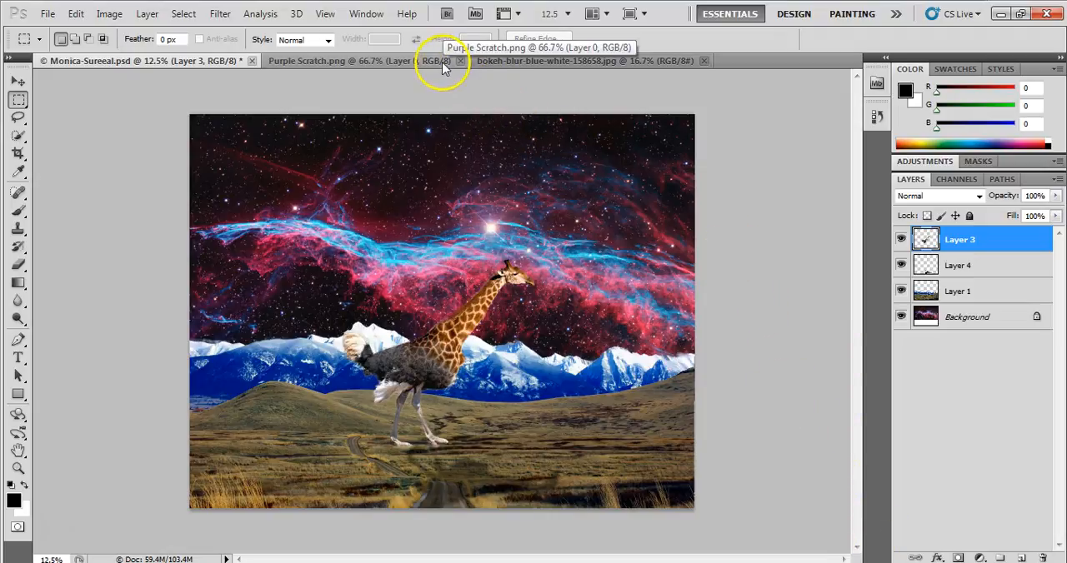
{"action": "mouse_move", "coordinate": [424, 170]}
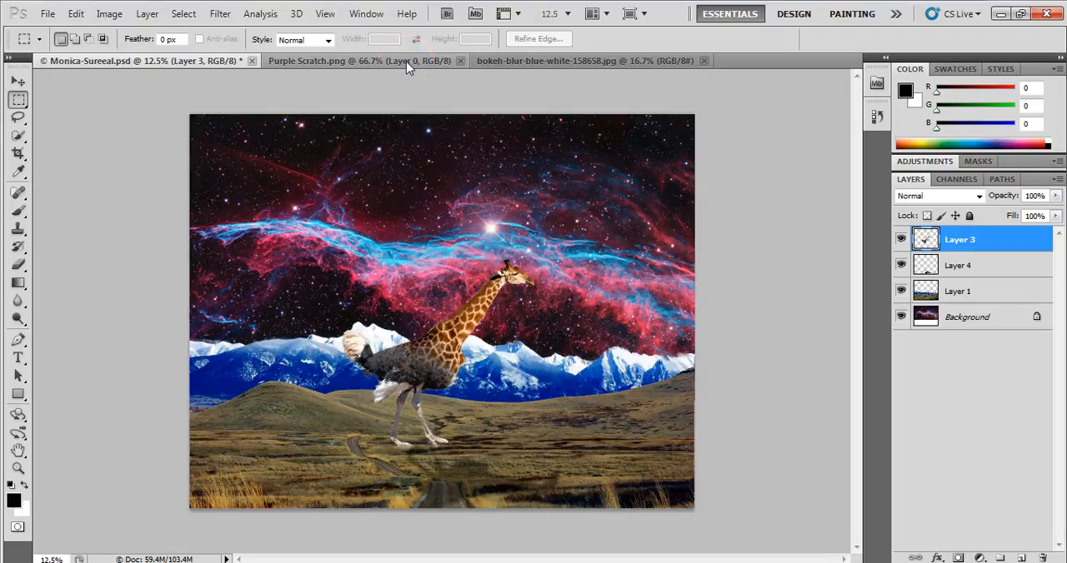
Step: Select all of Purple Scratch.png and copy it to the clipboard
{"action": "left_click", "coordinate": [358, 60]}
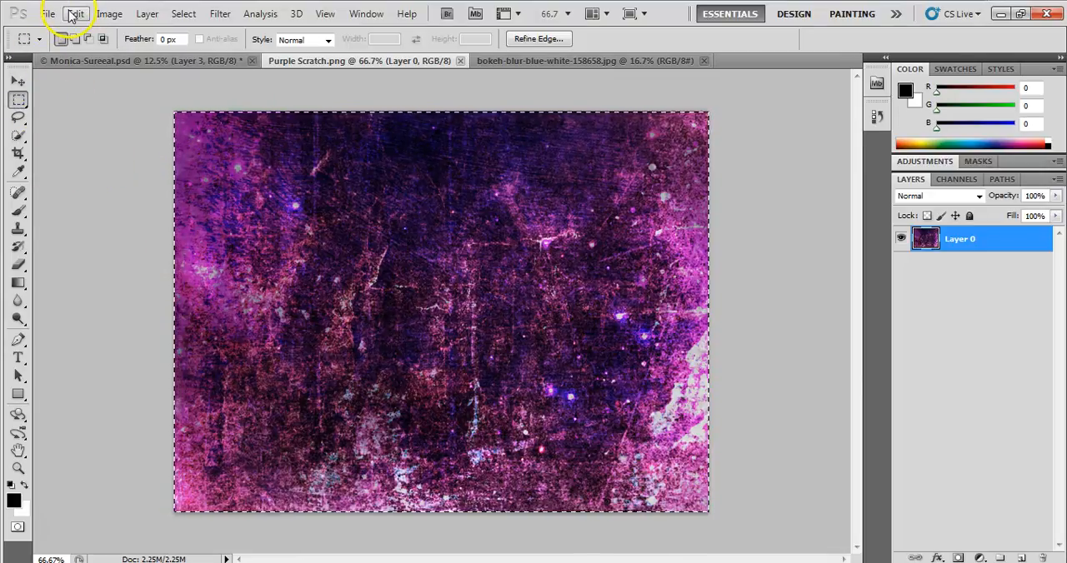
{"action": "left_click", "coordinate": [75, 13]}
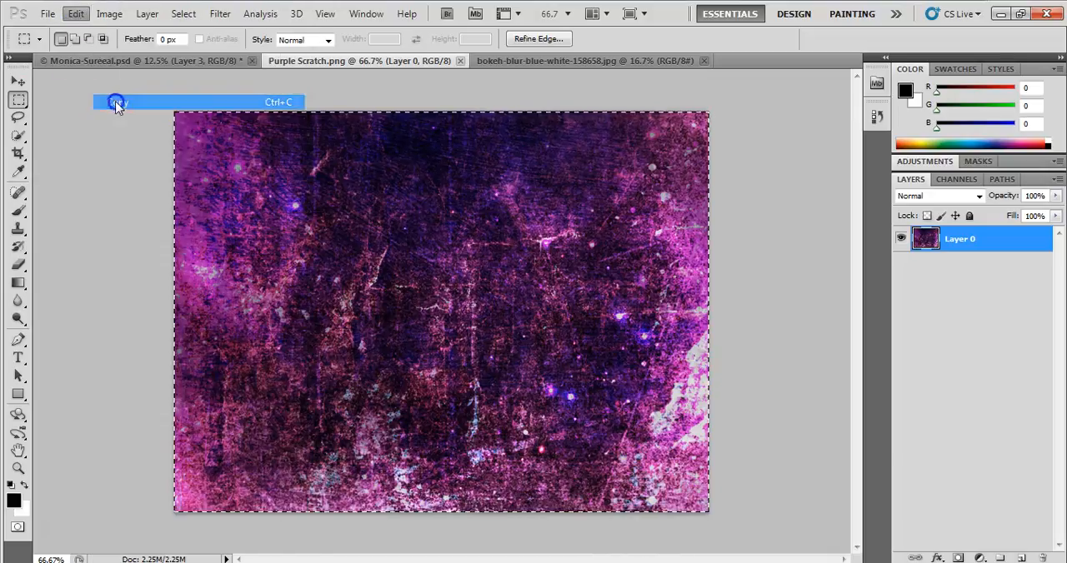
{"action": "left_click", "coordinate": [116, 102]}
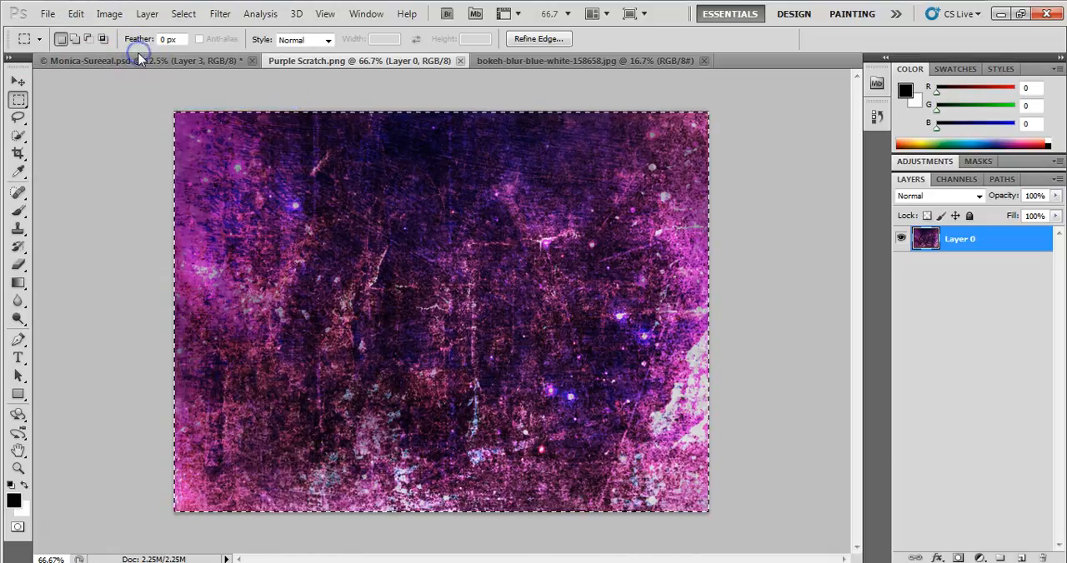
Step: Paste the purple texture into Surreal.psd and free-transform it to fill the canvas
{"action": "left_click", "coordinate": [92, 60]}
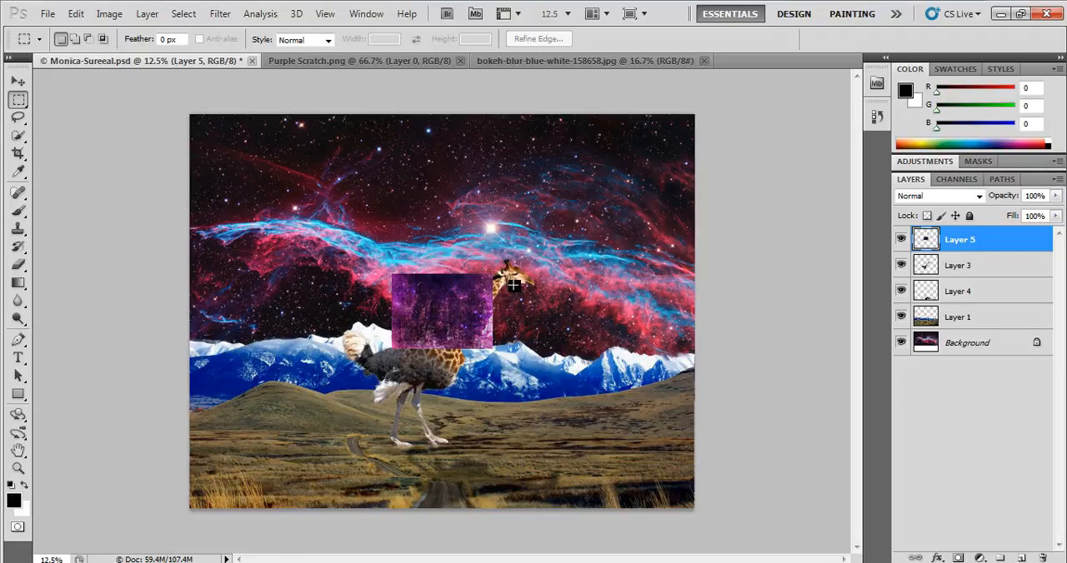
{"action": "mouse_move", "coordinate": [434, 270]}
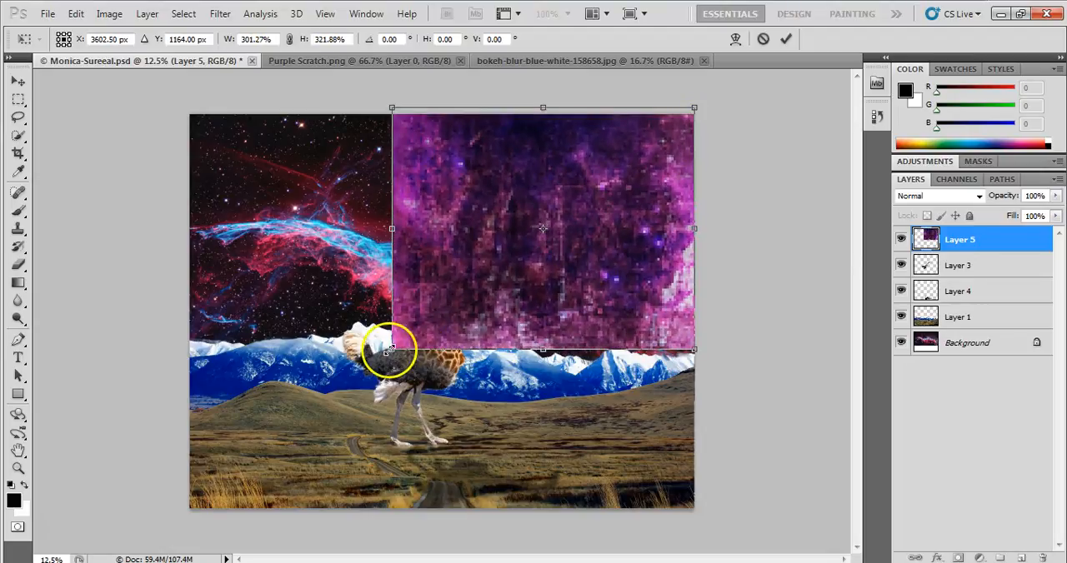
{"action": "left_click_drag", "start_coordinate": [392, 350], "coordinate": [174, 536]}
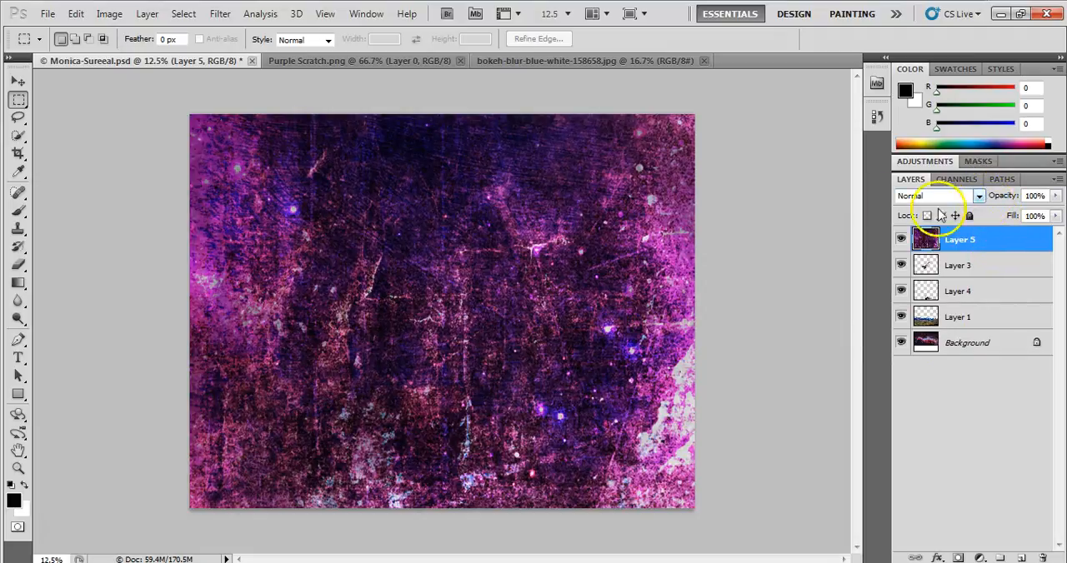
{"action": "mouse_move", "coordinate": [992, 270]}
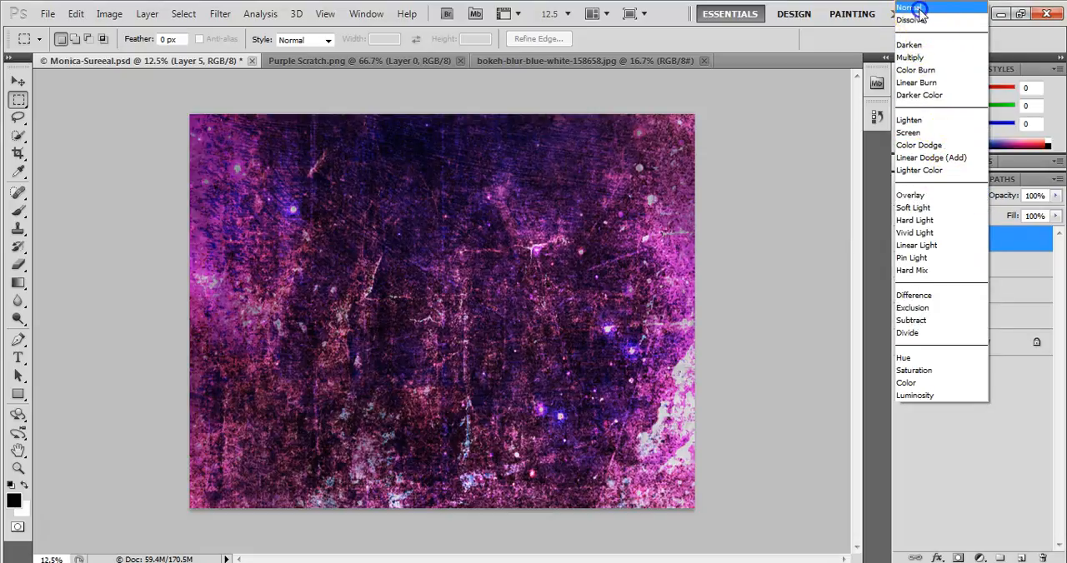
Step: Cycle the texture layer through Dissolve, Color Burn, Screen, Overlay and others, settling on Soft Light
{"action": "left_click", "coordinate": [912, 20]}
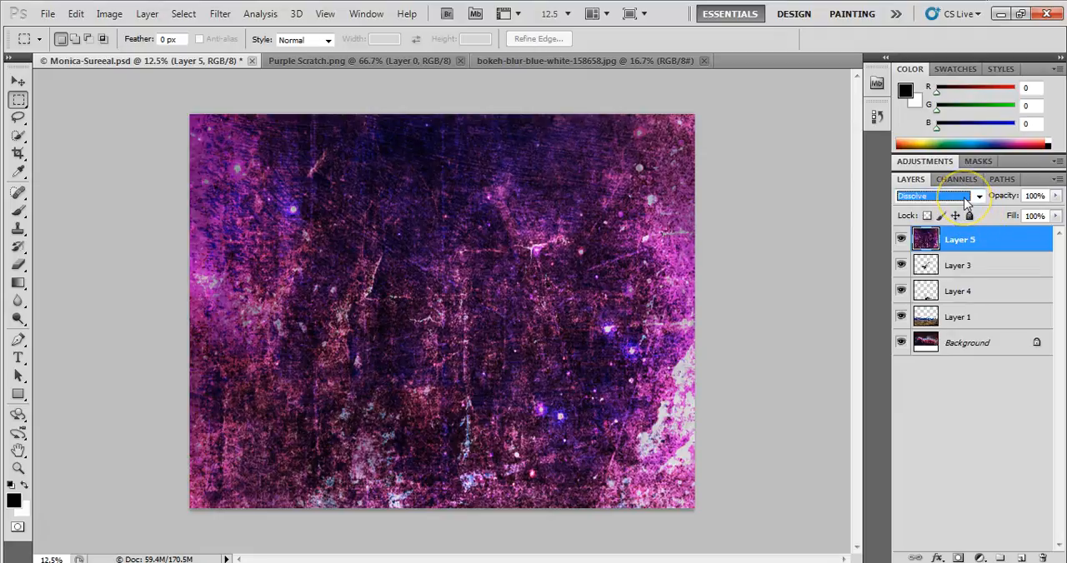
{"action": "left_click", "coordinate": [934, 195]}
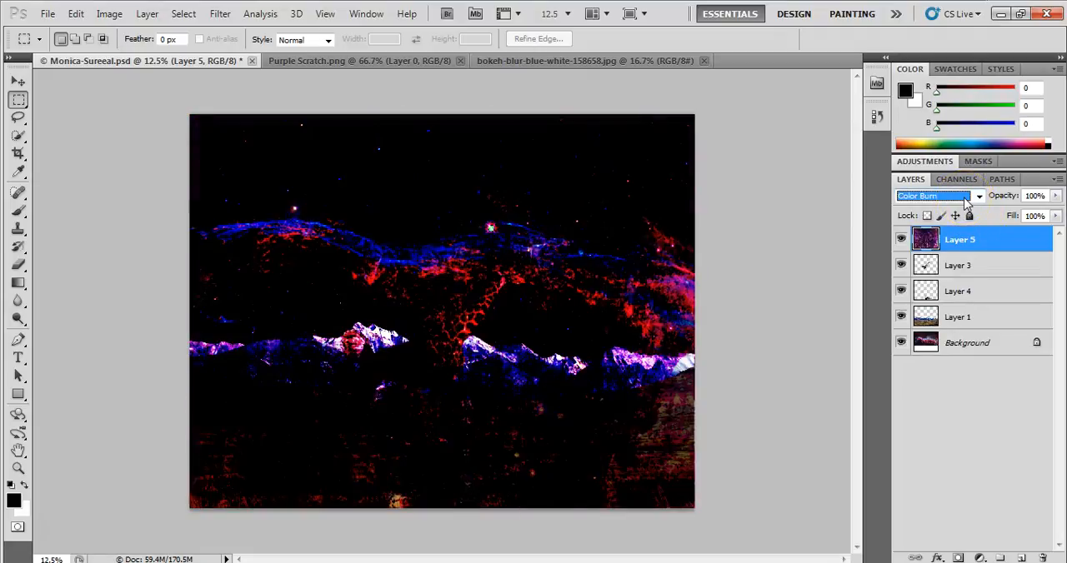
{"action": "left_click", "coordinate": [933, 195]}
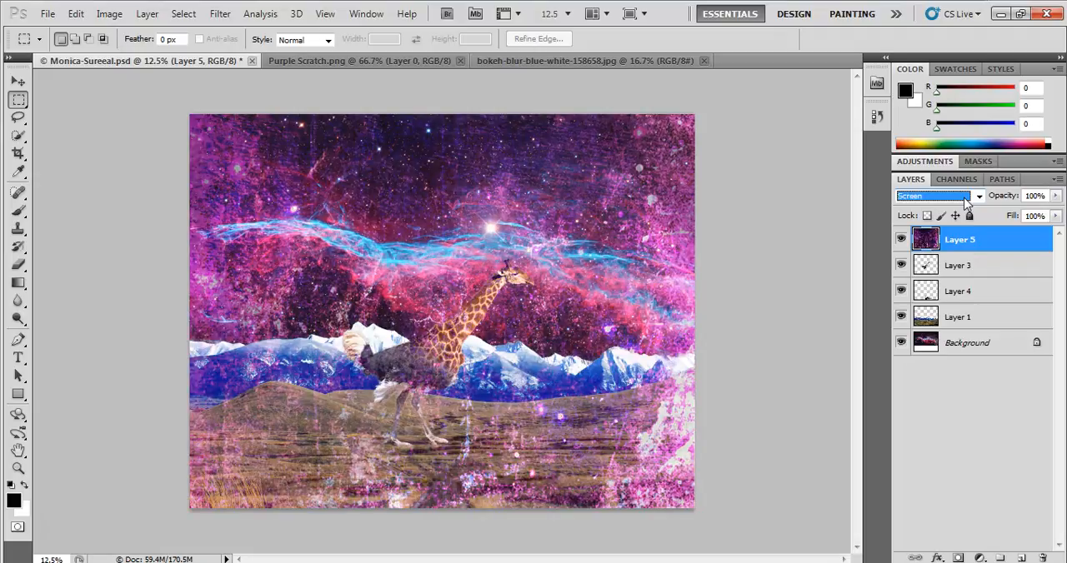
{"action": "left_click", "coordinate": [933, 197]}
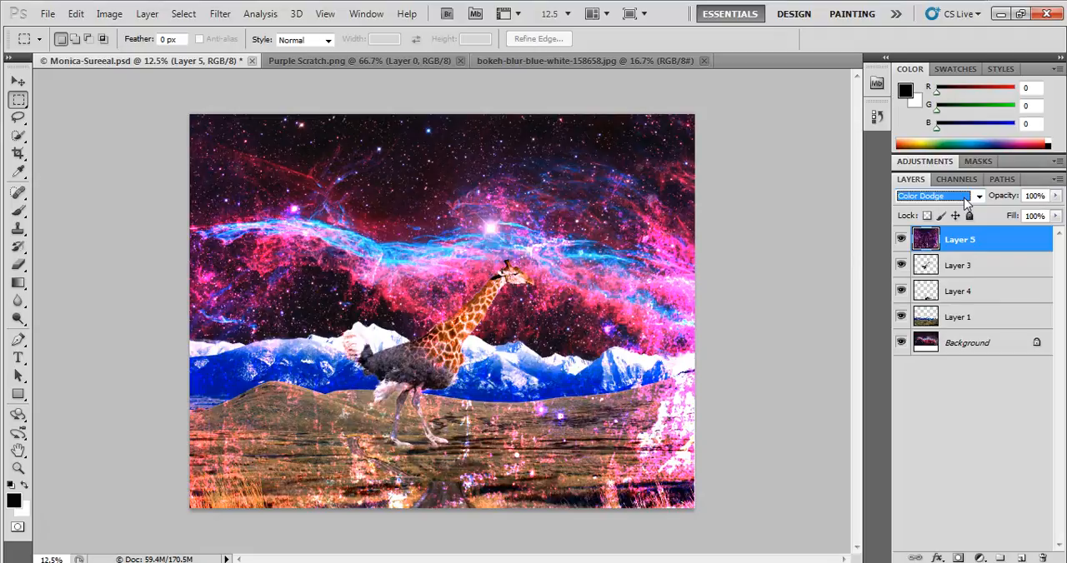
{"action": "left_click", "coordinate": [934, 195]}
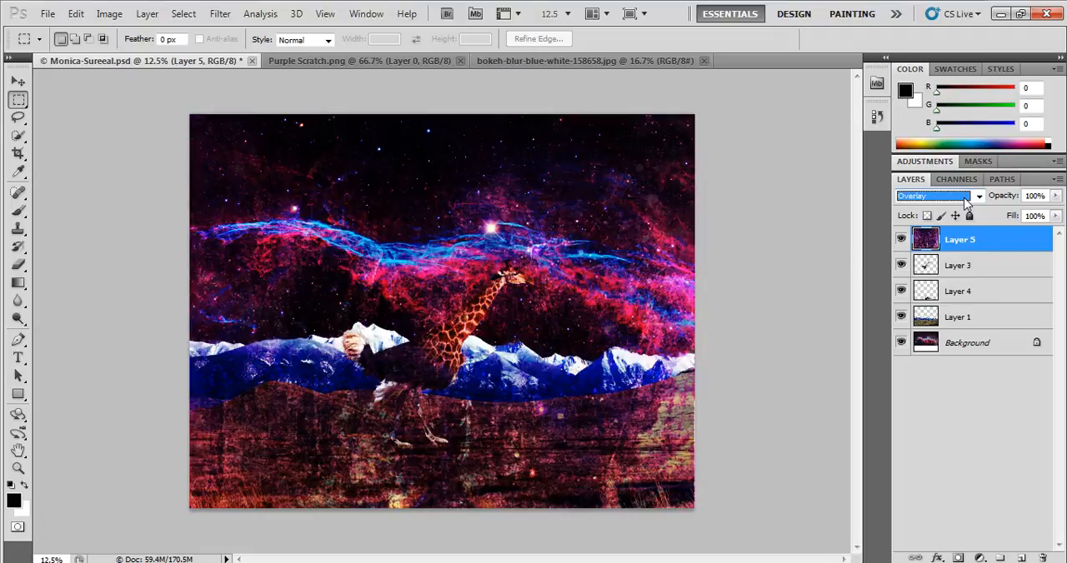
{"action": "left_click", "coordinate": [934, 195]}
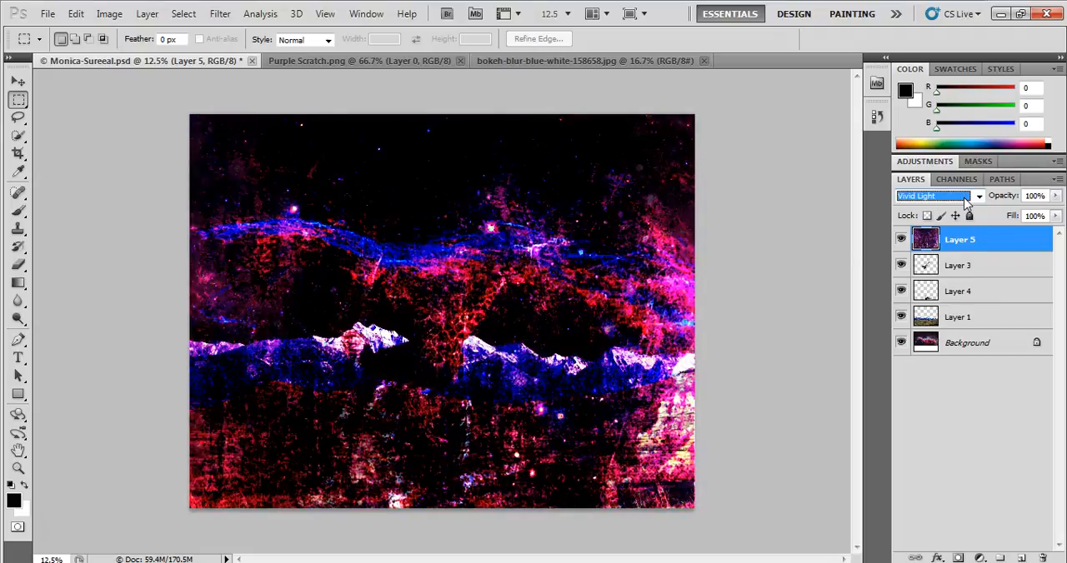
{"action": "left_click", "coordinate": [934, 197]}
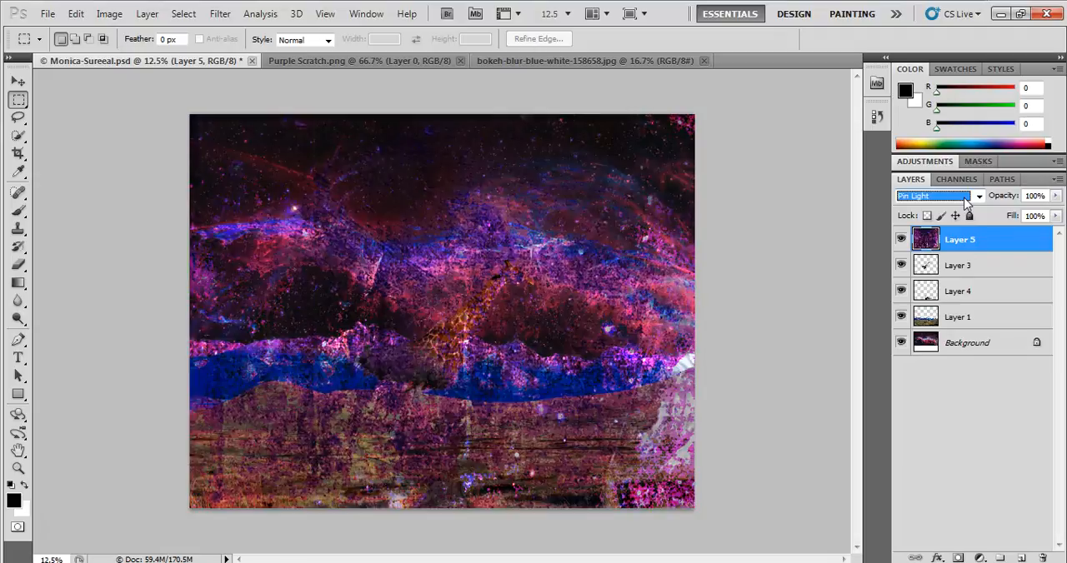
{"action": "left_click", "coordinate": [934, 197]}
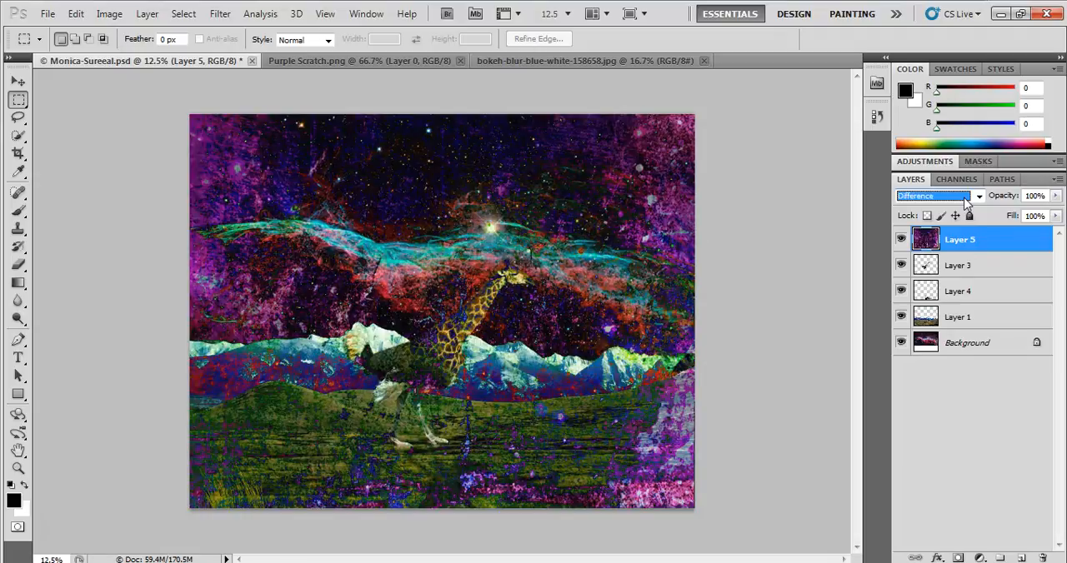
{"action": "left_click", "coordinate": [934, 195]}
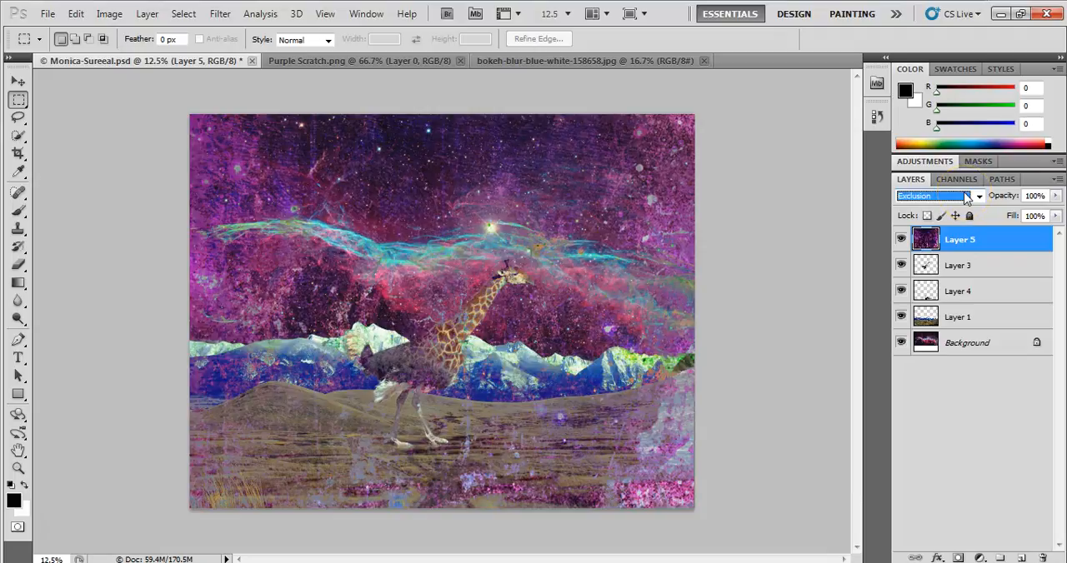
{"action": "left_click", "coordinate": [933, 195]}
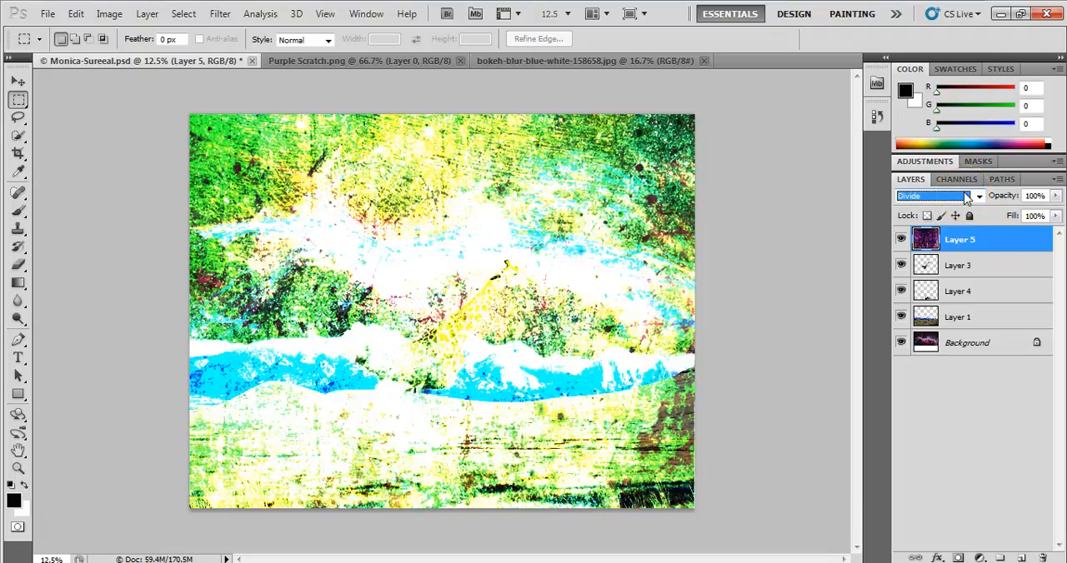
{"action": "left_click", "coordinate": [934, 195]}
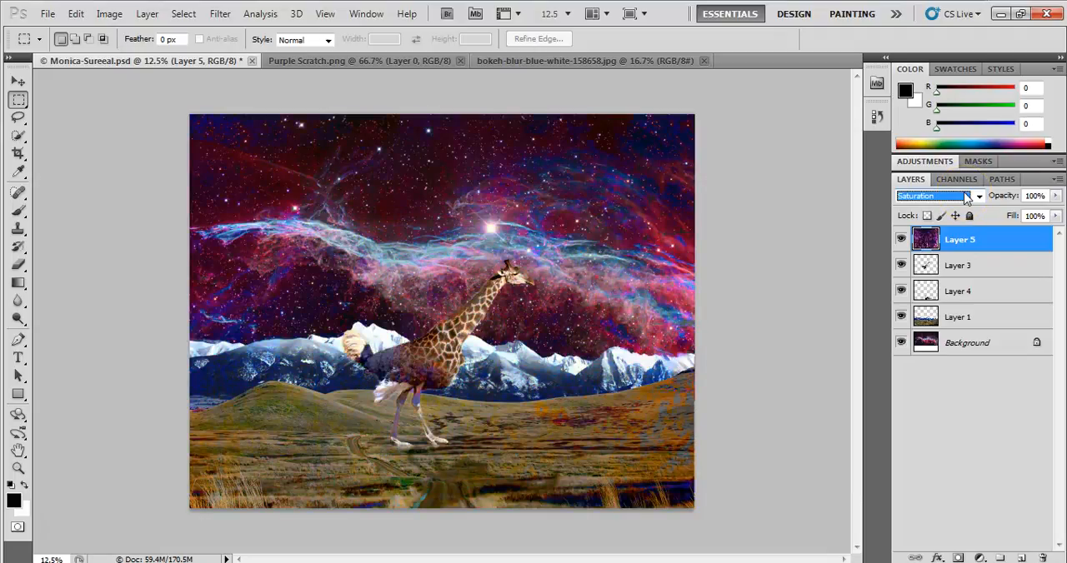
{"action": "left_click", "coordinate": [933, 195]}
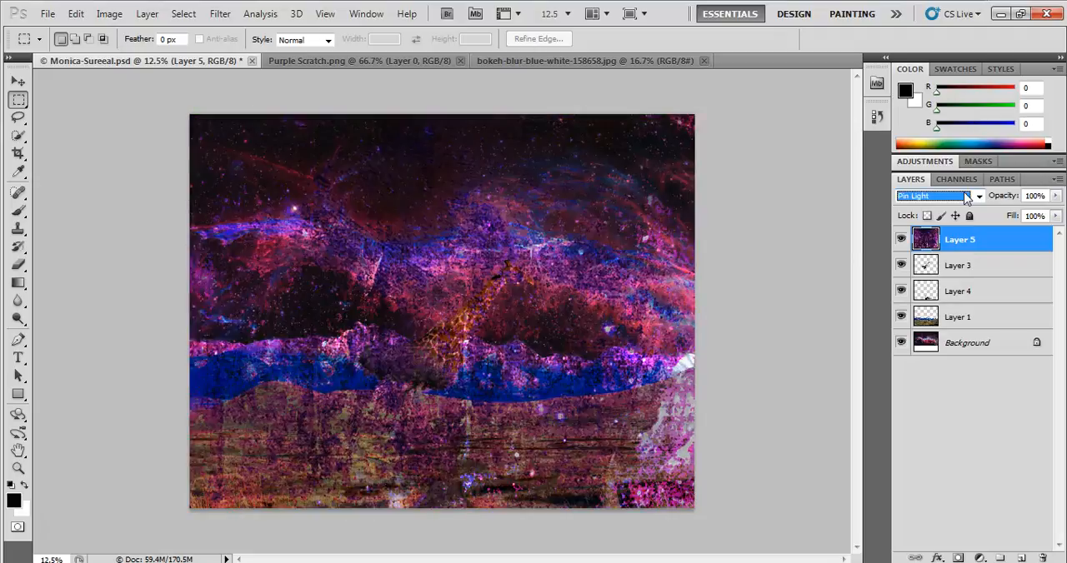
{"action": "left_click", "coordinate": [934, 195]}
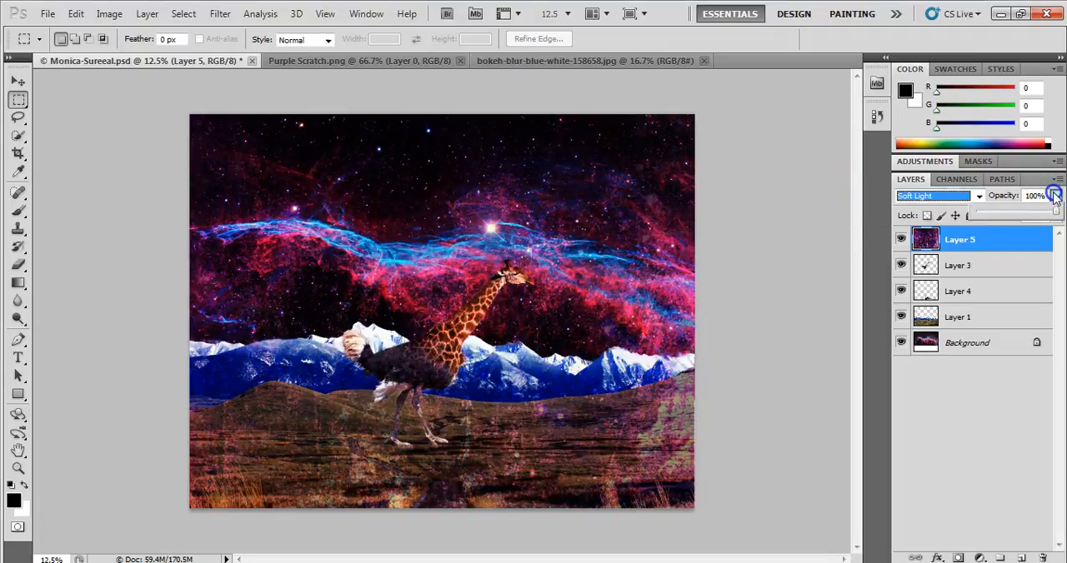
Step: Lower Layer 5's opacity, then turn its visibility off so the plain landscape shows
{"action": "left_click_drag", "start_coordinate": [1054, 195], "coordinate": [1015, 212]}
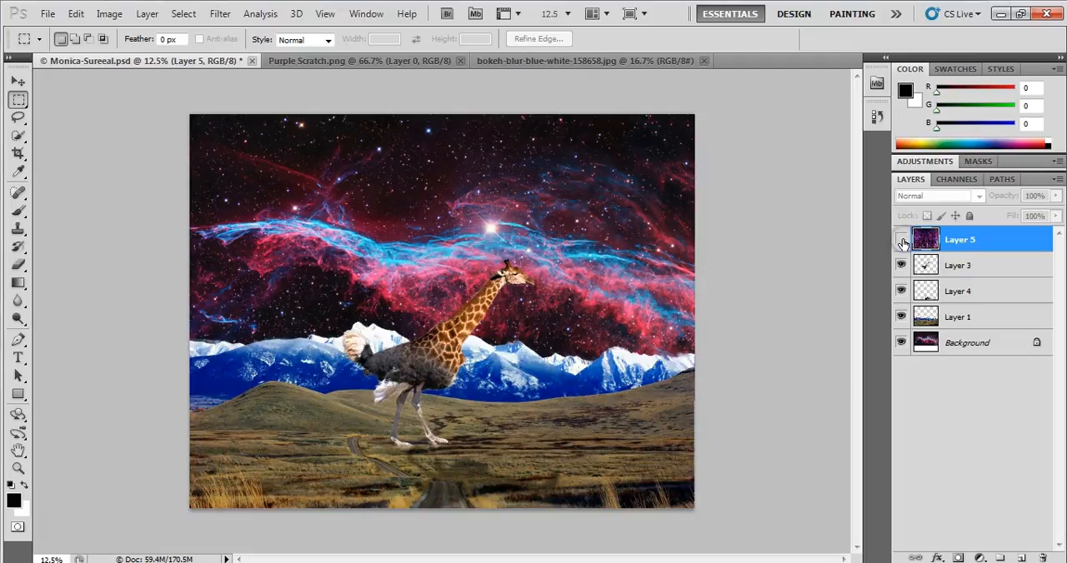
{"action": "left_click", "coordinate": [900, 240]}
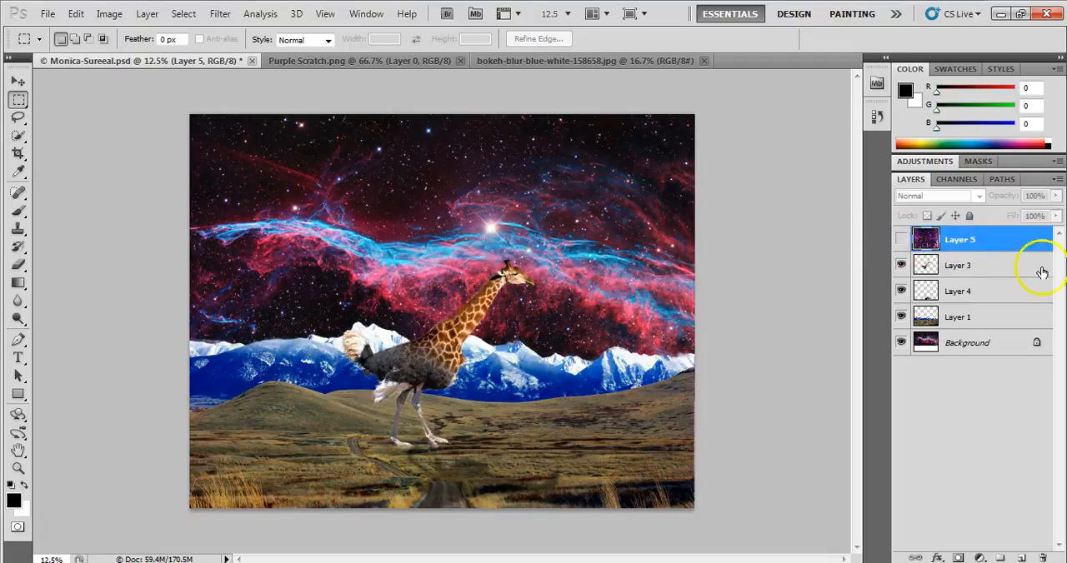
{"action": "left_click", "coordinate": [927, 240]}
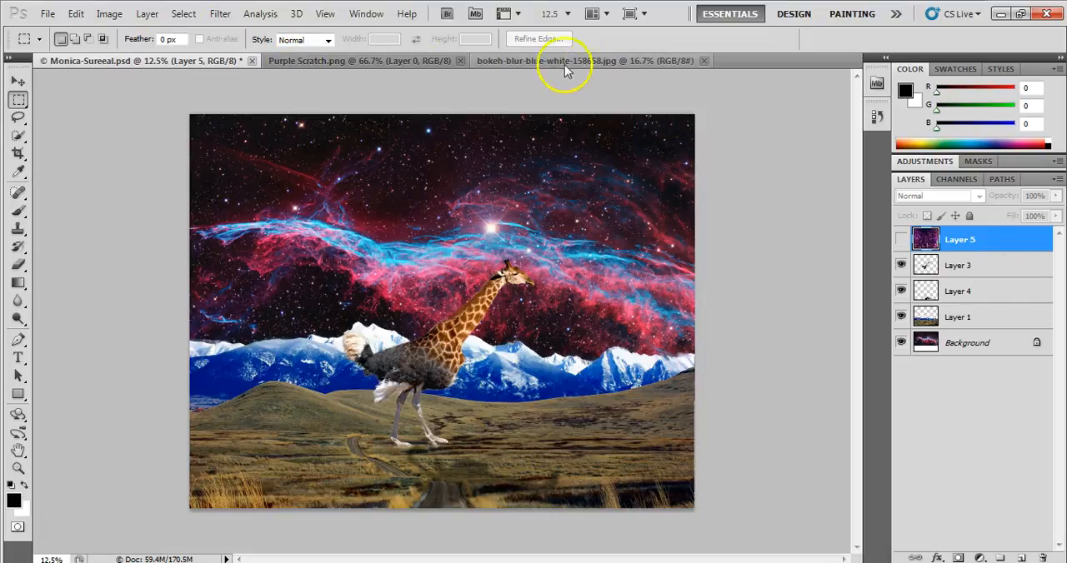
Step: Copy the whole blue bokeh photo and return to the surreal landscape document
{"action": "left_click", "coordinate": [584, 60]}
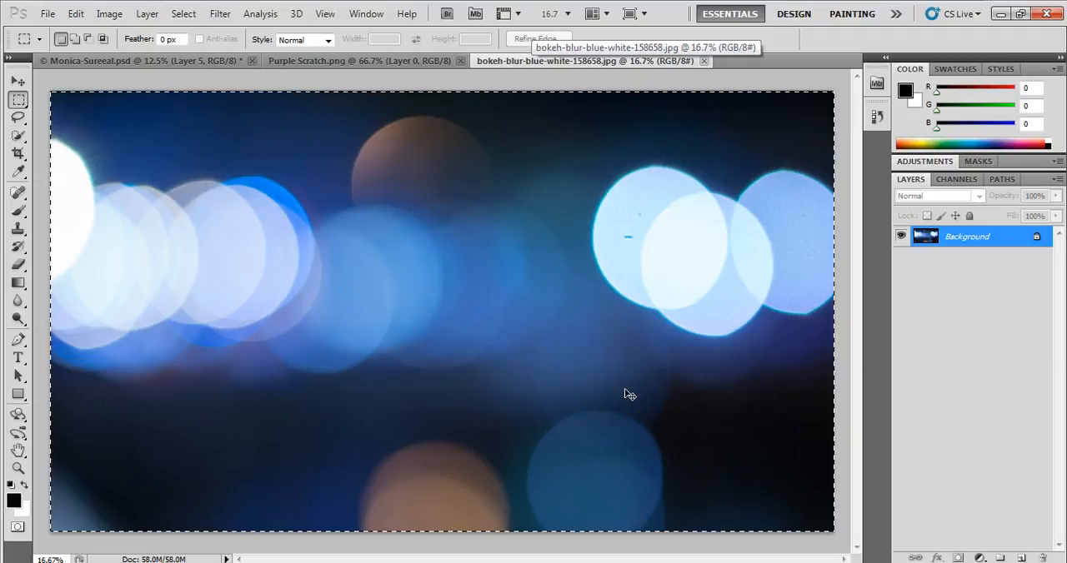
{"action": "mouse_move", "coordinate": [652, 385]}
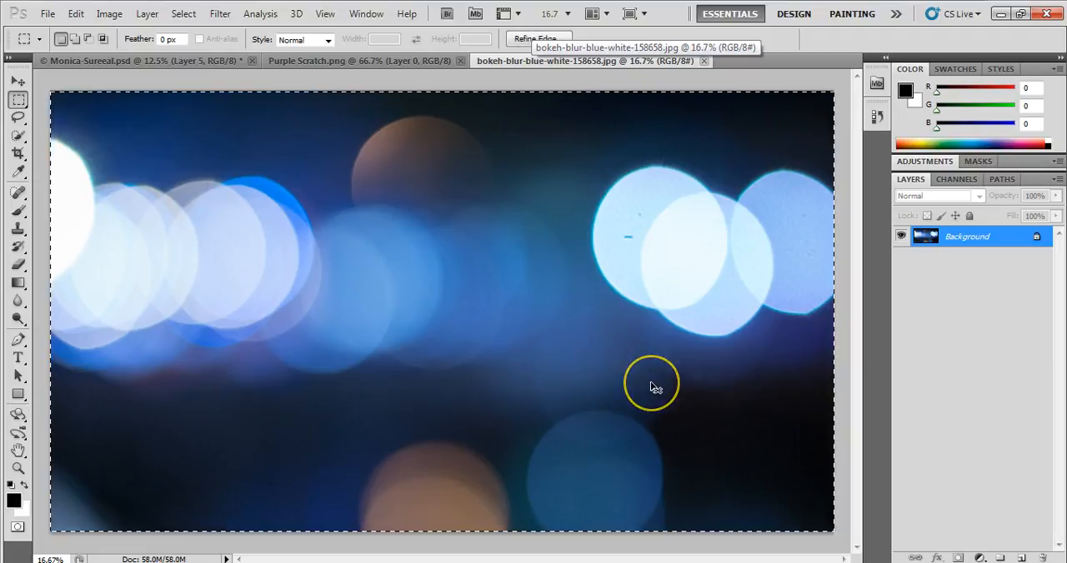
{"action": "mouse_move", "coordinate": [186, 70]}
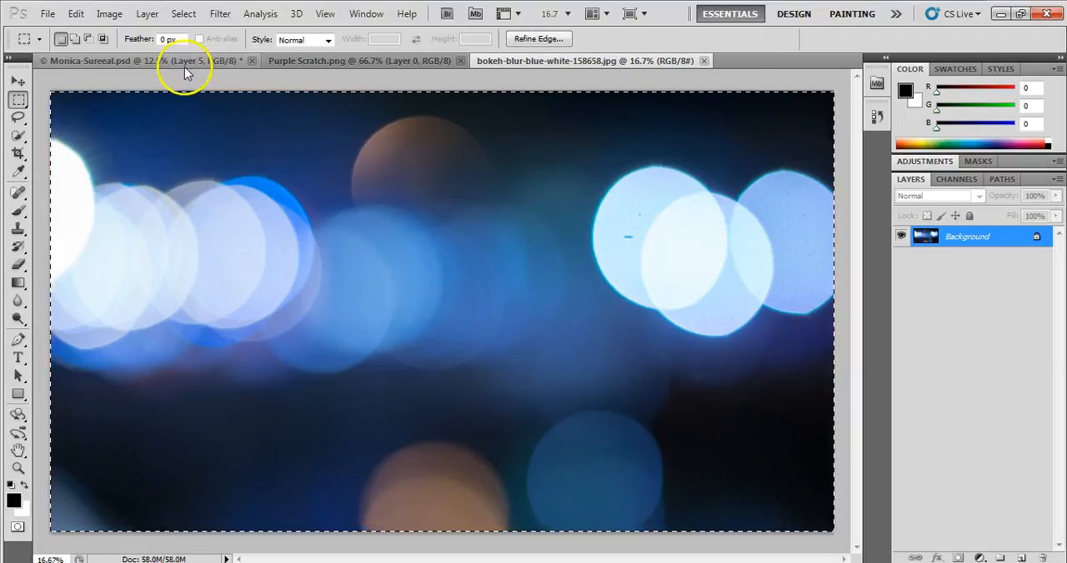
{"action": "left_click", "coordinate": [108, 60]}
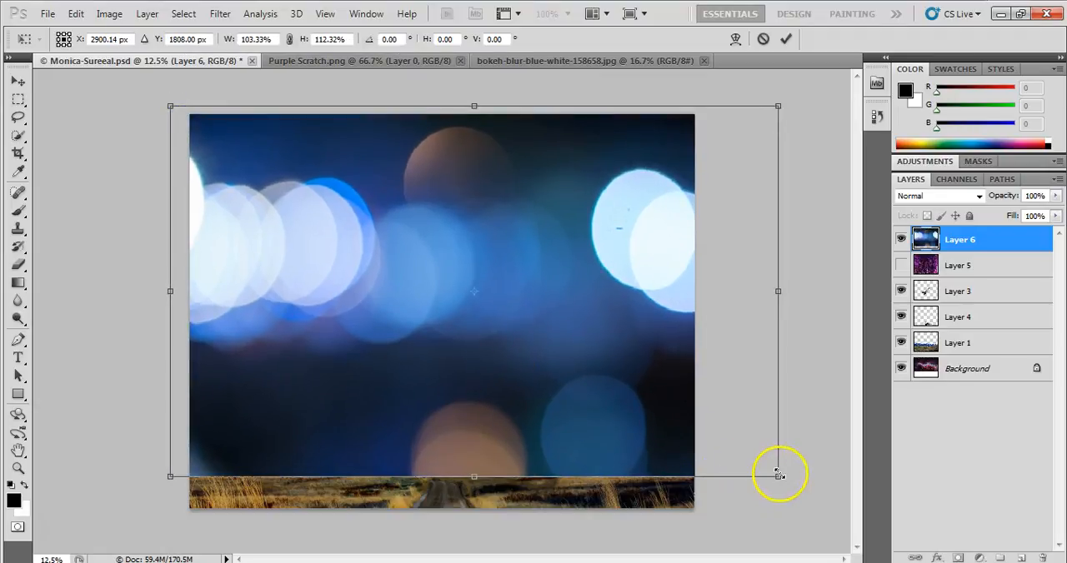
Step: Scale the pasted bokeh Layer 6 over the full canvas and commit the transform
{"action": "left_click_drag", "start_coordinate": [776, 475], "coordinate": [820, 507]}
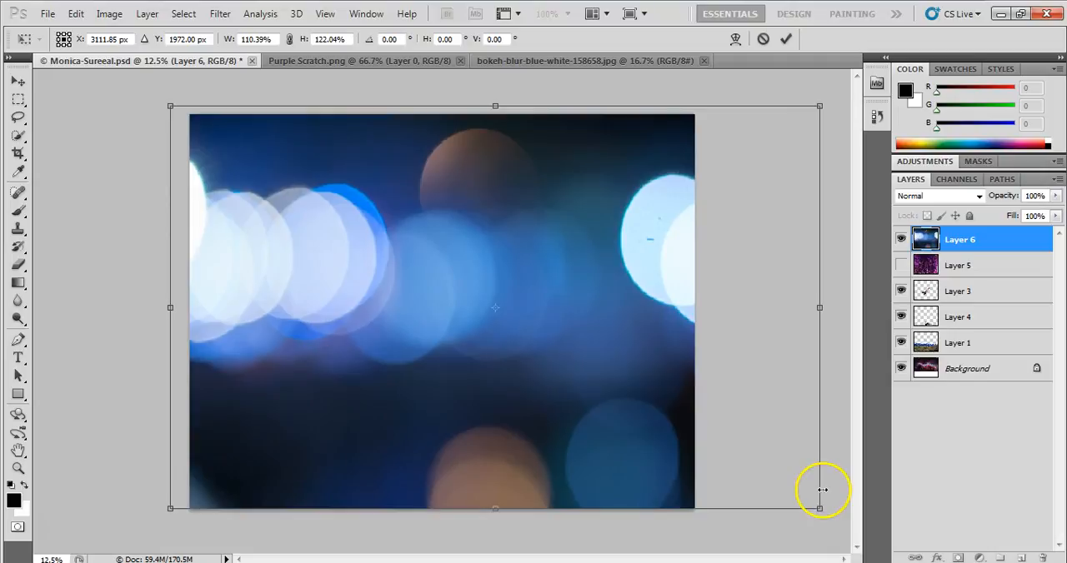
{"action": "left_click", "coordinate": [783, 39]}
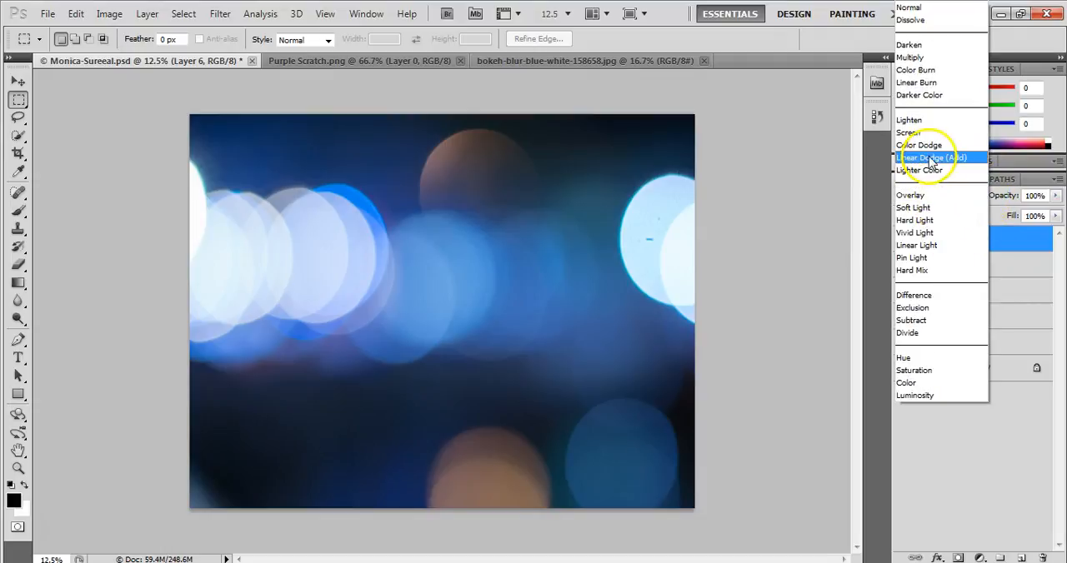
Step: Try Lighter Color, Soft Light and Hard Light on Layer 6, ending on Overlay
{"action": "left_click", "coordinate": [925, 170]}
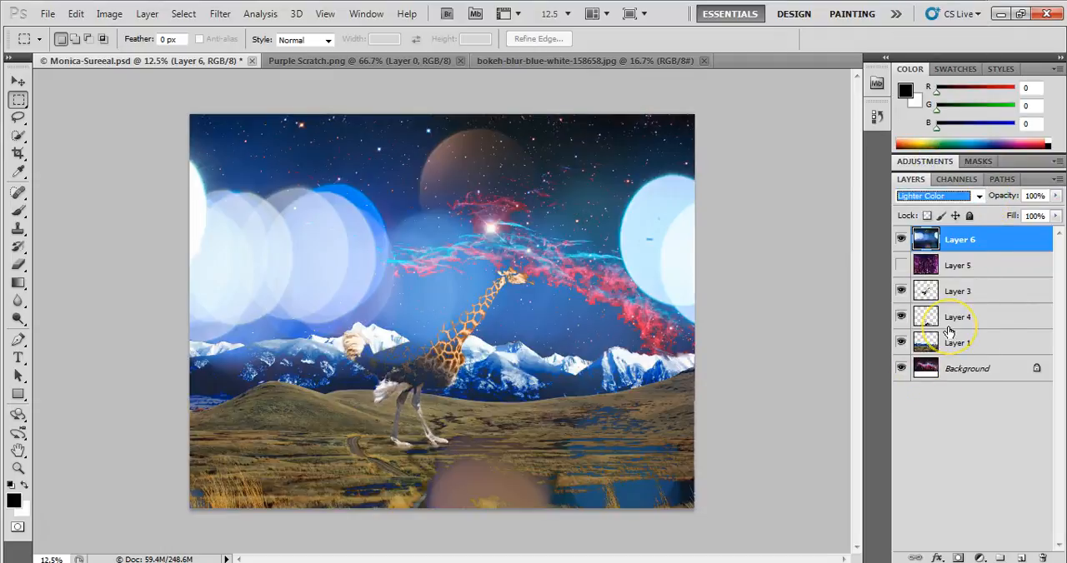
{"action": "left_click", "coordinate": [937, 195]}
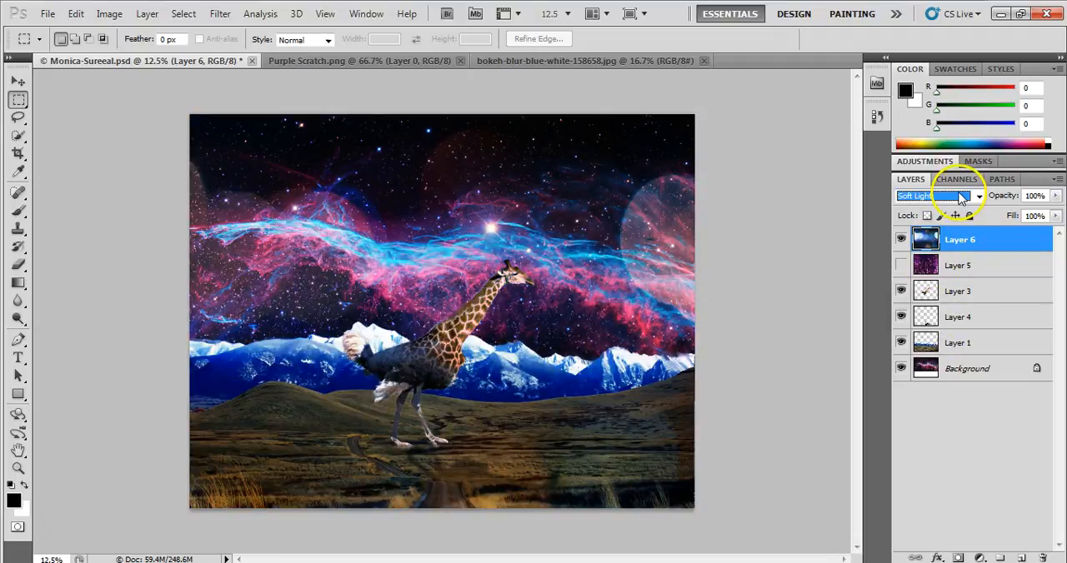
{"action": "left_click", "coordinate": [936, 195]}
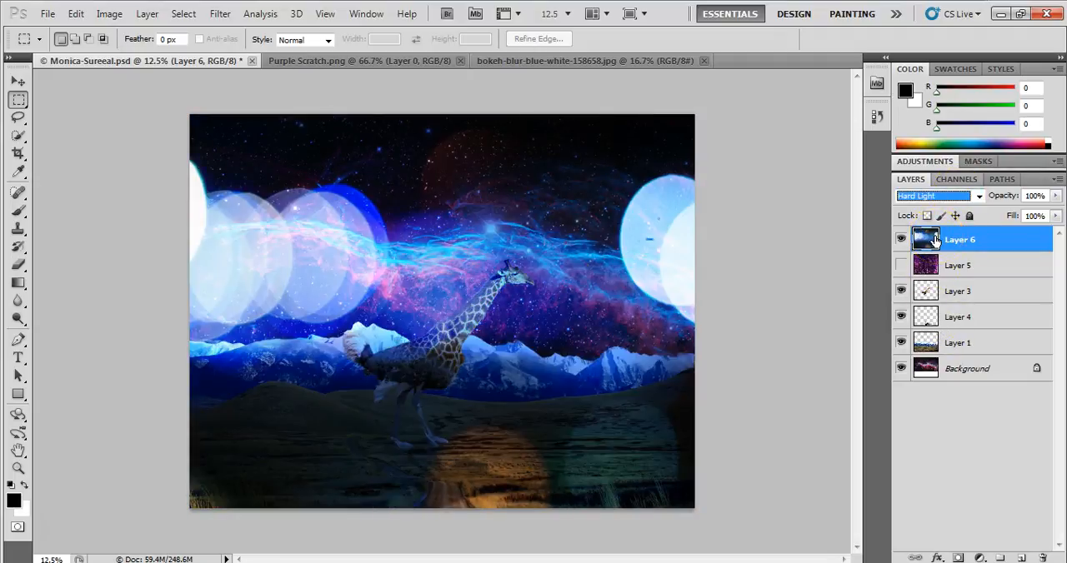
{"action": "left_click", "coordinate": [934, 195]}
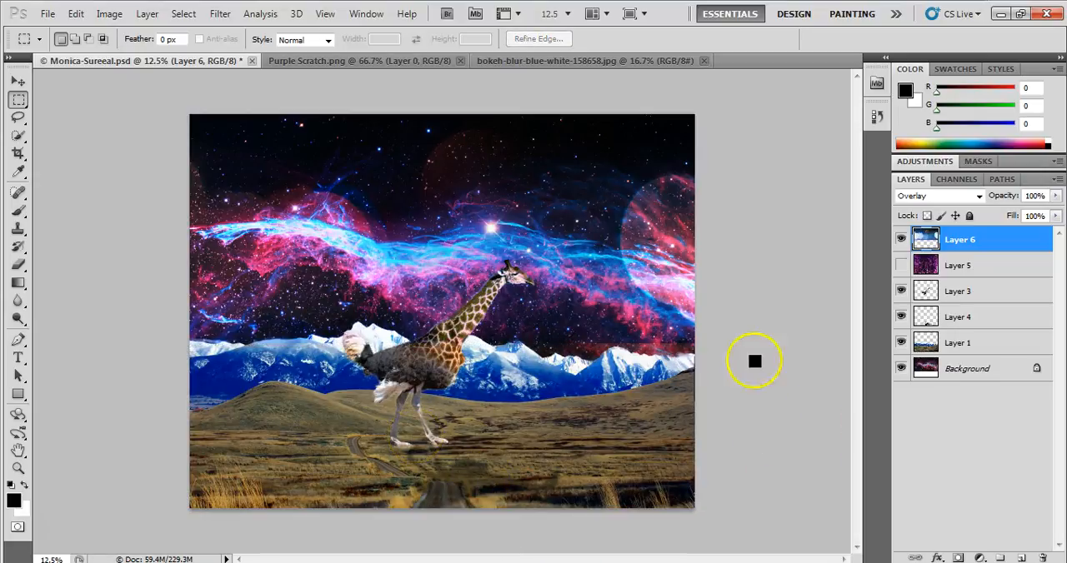
{"action": "mouse_move", "coordinate": [709, 332]}
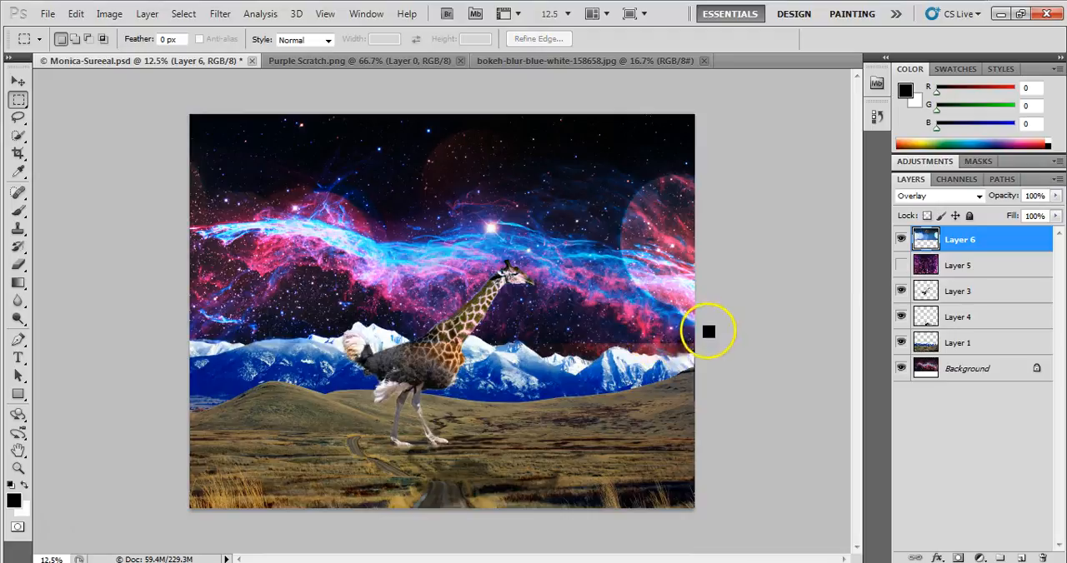
Step: Step the History back to the Blending Change state, restoring the full bokeh layer
{"action": "left_click", "coordinate": [877, 117]}
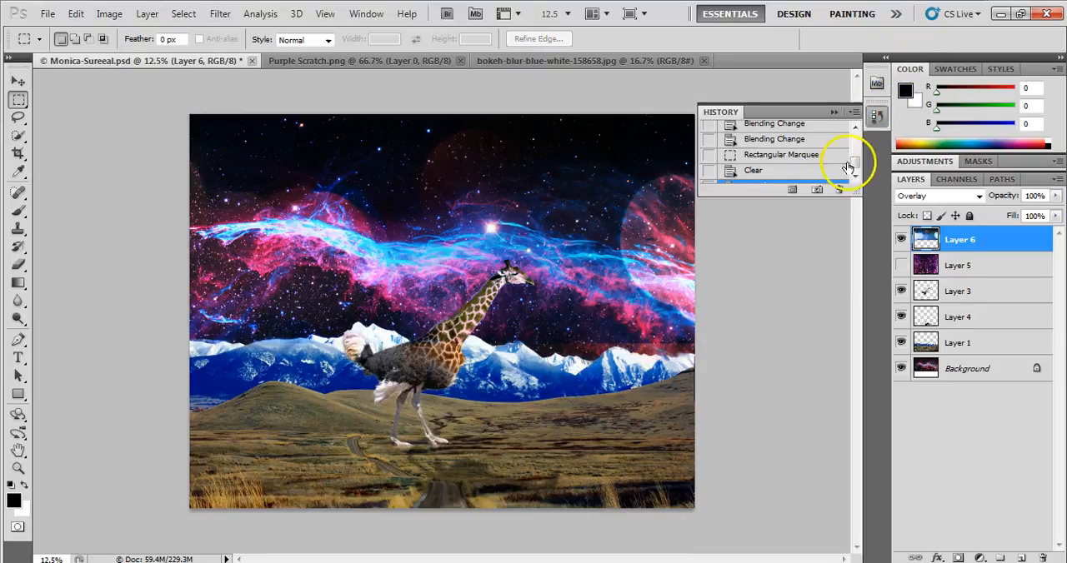
{"action": "left_click", "coordinate": [777, 138]}
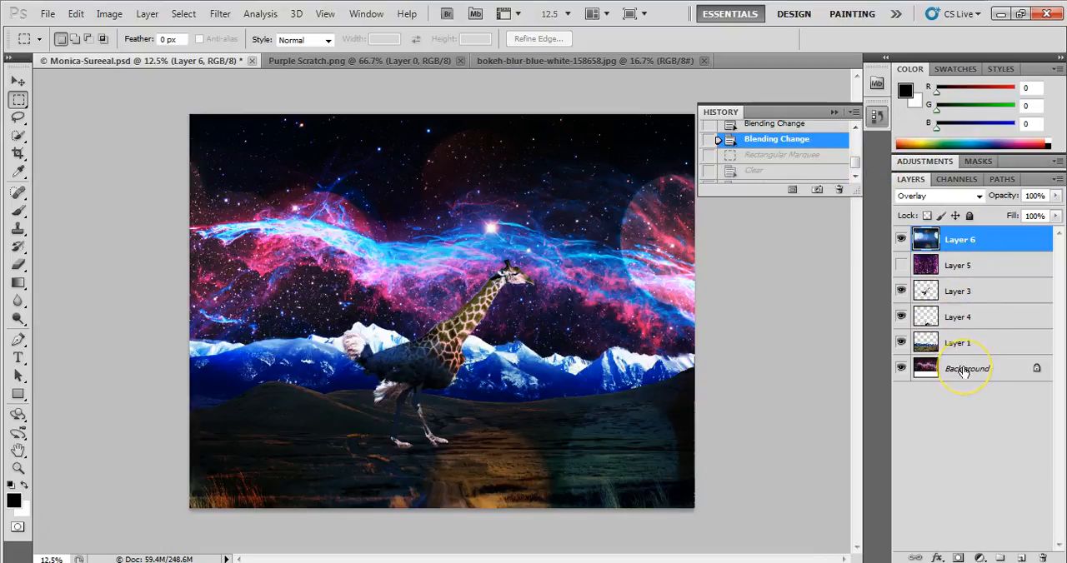
Step: On Layer 1, quick-select the grassland and mountains across the lower scene
{"action": "left_click", "coordinate": [958, 344]}
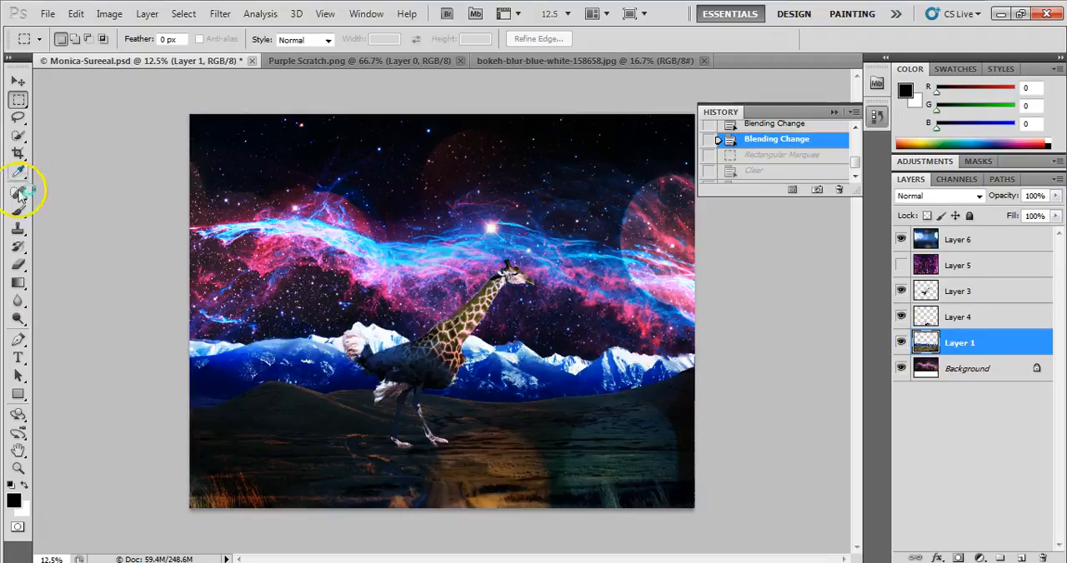
{"action": "left_click", "coordinate": [184, 13]}
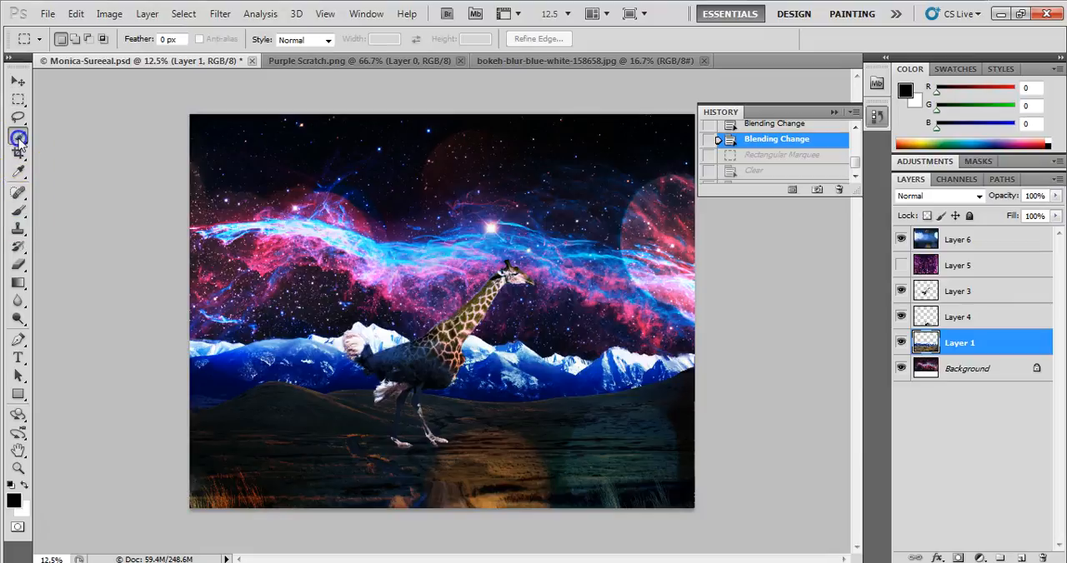
{"action": "left_click", "coordinate": [19, 137]}
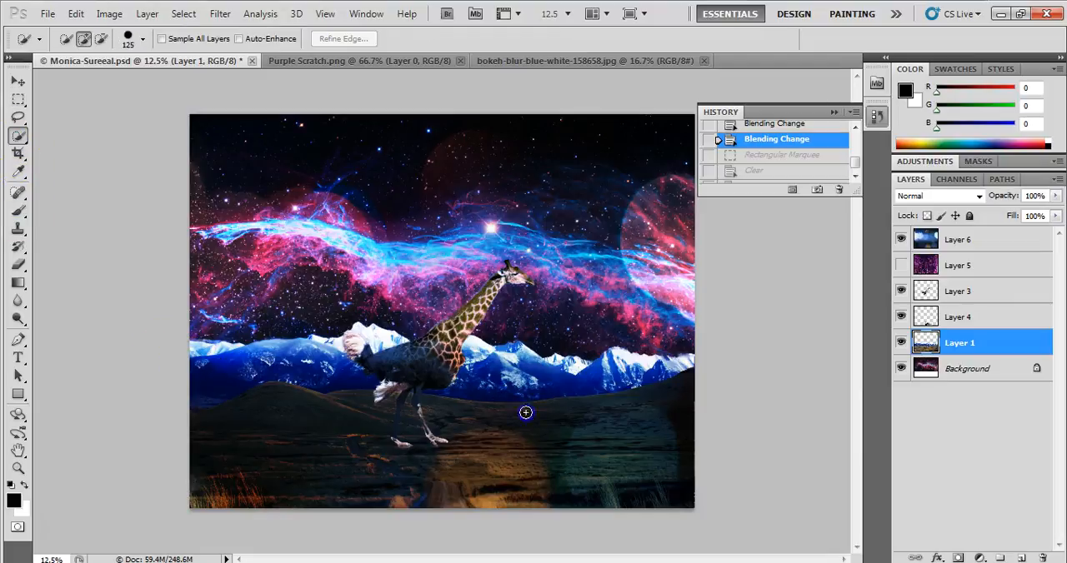
{"action": "left_click_drag", "start_coordinate": [525, 413], "coordinate": [230, 377]}
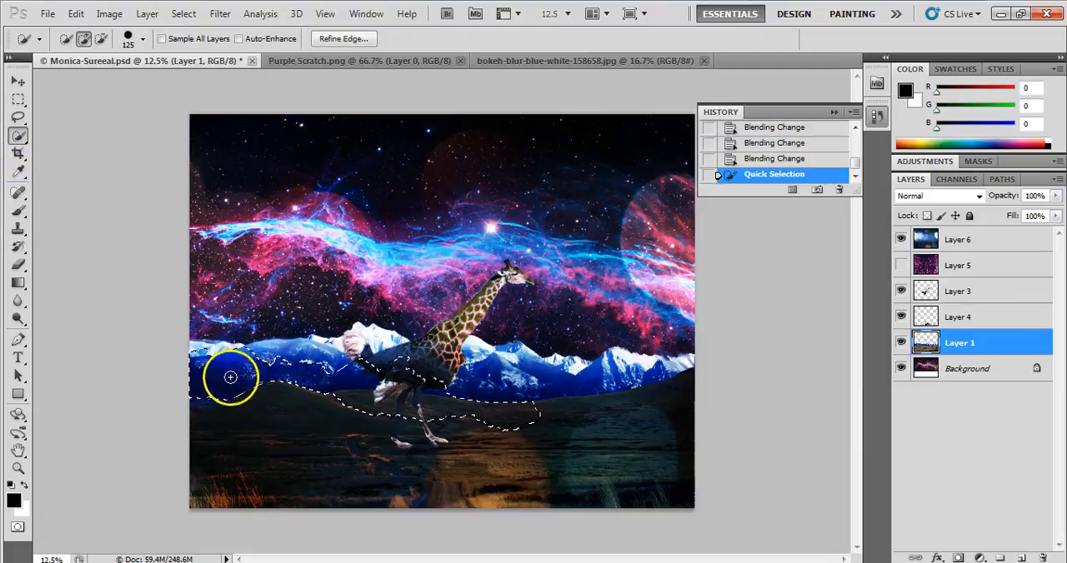
{"action": "left_click_drag", "start_coordinate": [230, 377], "coordinate": [673, 377]}
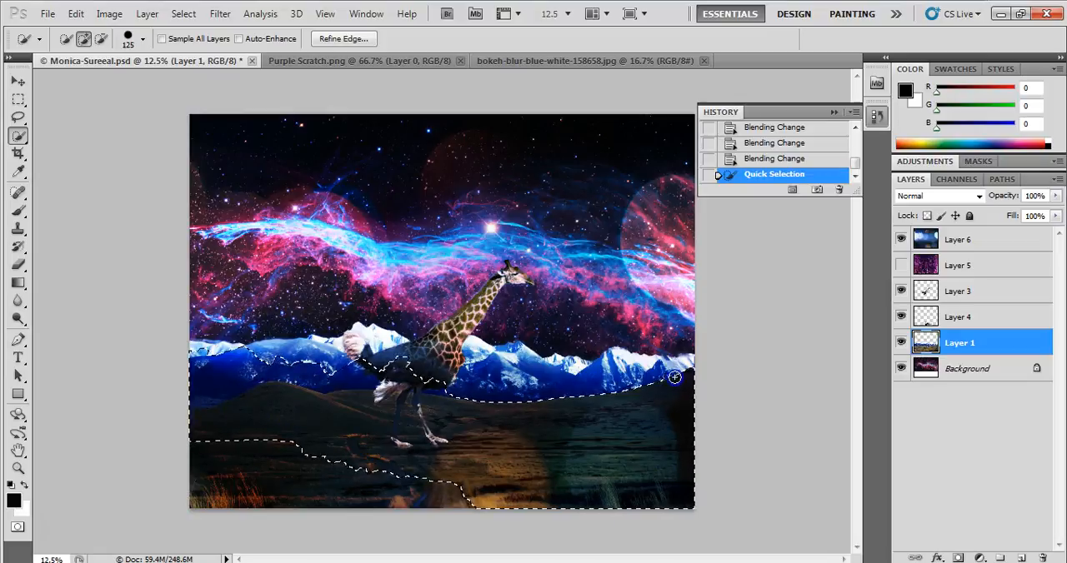
{"action": "left_click_drag", "start_coordinate": [675, 376], "coordinate": [413, 355]}
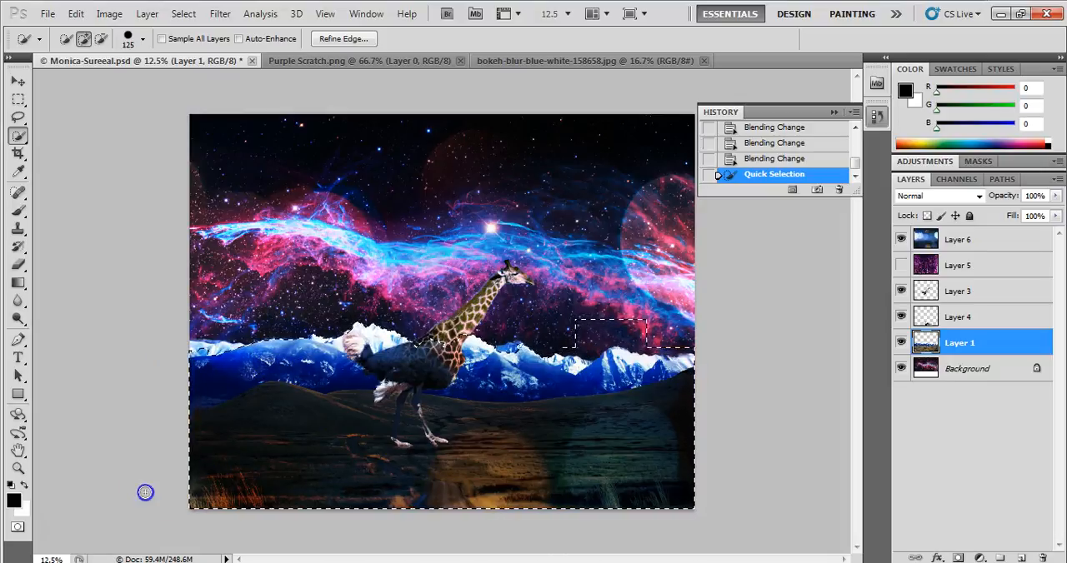
{"action": "left_click", "coordinate": [663, 333]}
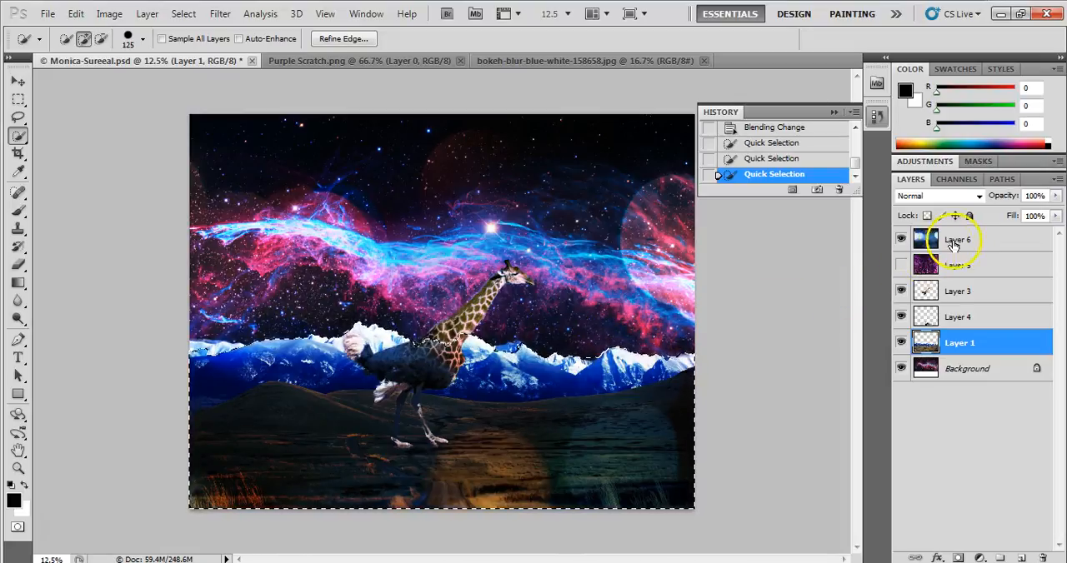
Step: Clear that selection from the bokeh Layer 6 and deselect, keeping bokeh only in the sky
{"action": "left_click", "coordinate": [959, 240]}
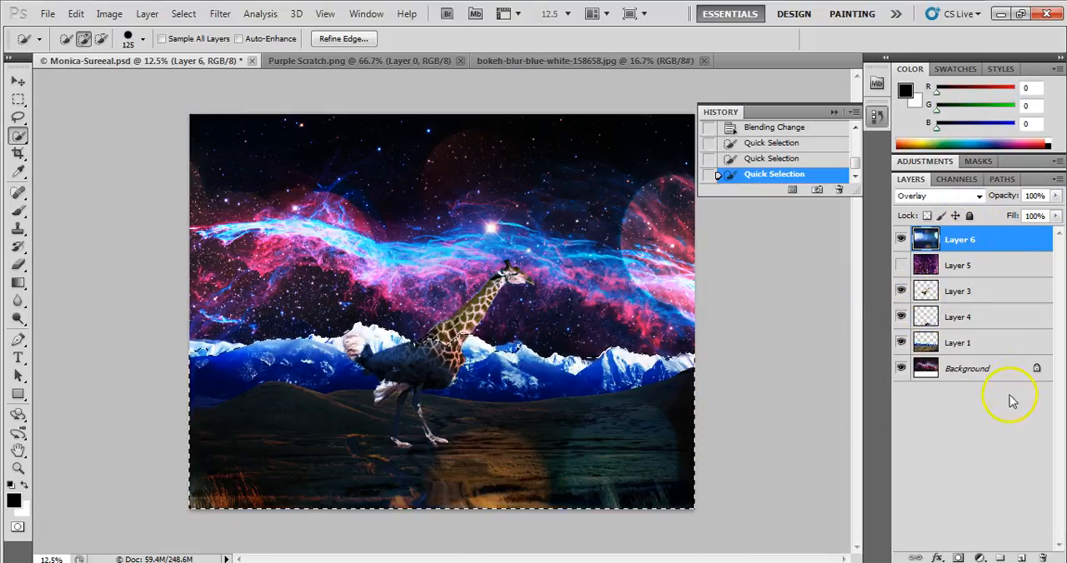
{"action": "left_click", "coordinate": [967, 369]}
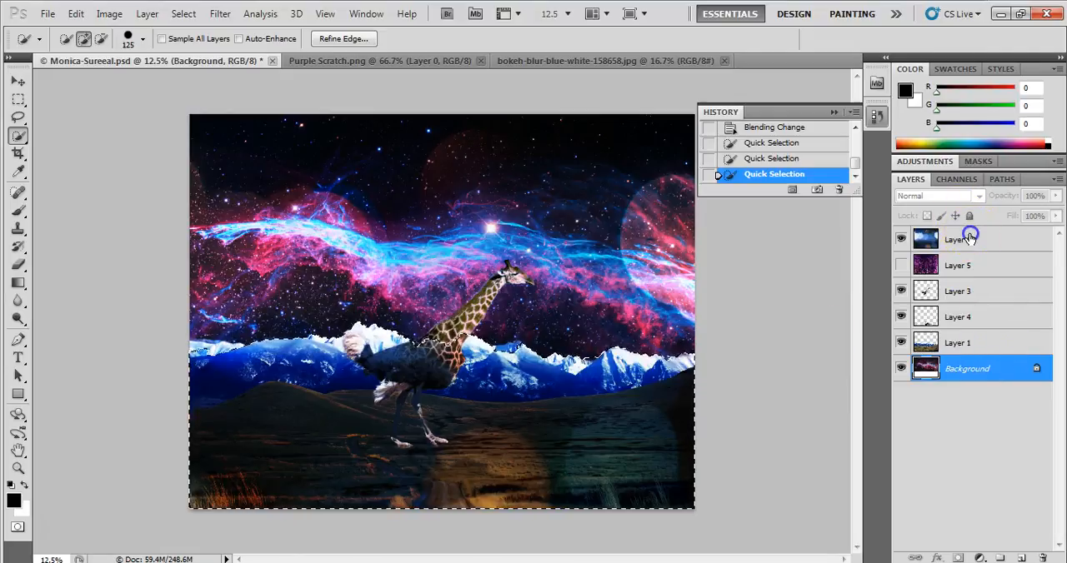
{"action": "left_click", "coordinate": [958, 240]}
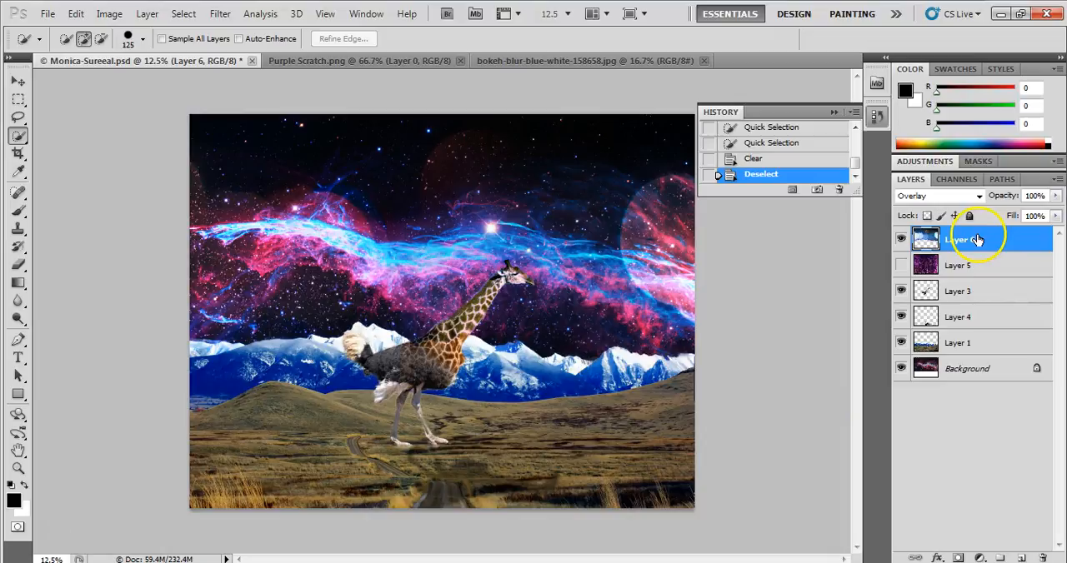
{"action": "left_click", "coordinate": [18, 81]}
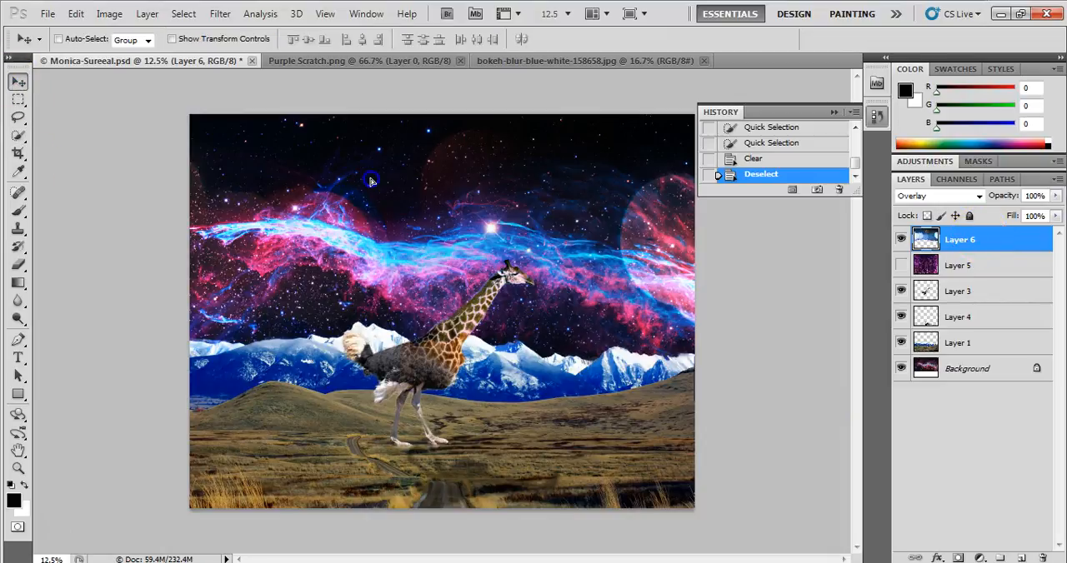
{"action": "mouse_move", "coordinate": [404, 186]}
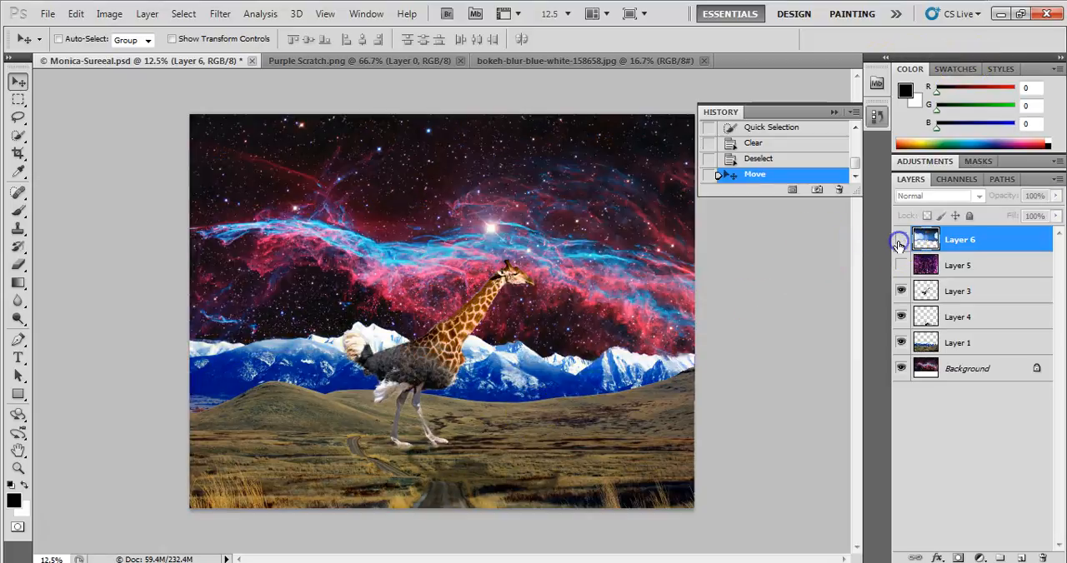
Step: Lower the bokeh Layer 6 to 77% opacity and delete the hidden purple texture Layer 5
{"action": "left_click", "coordinate": [940, 195]}
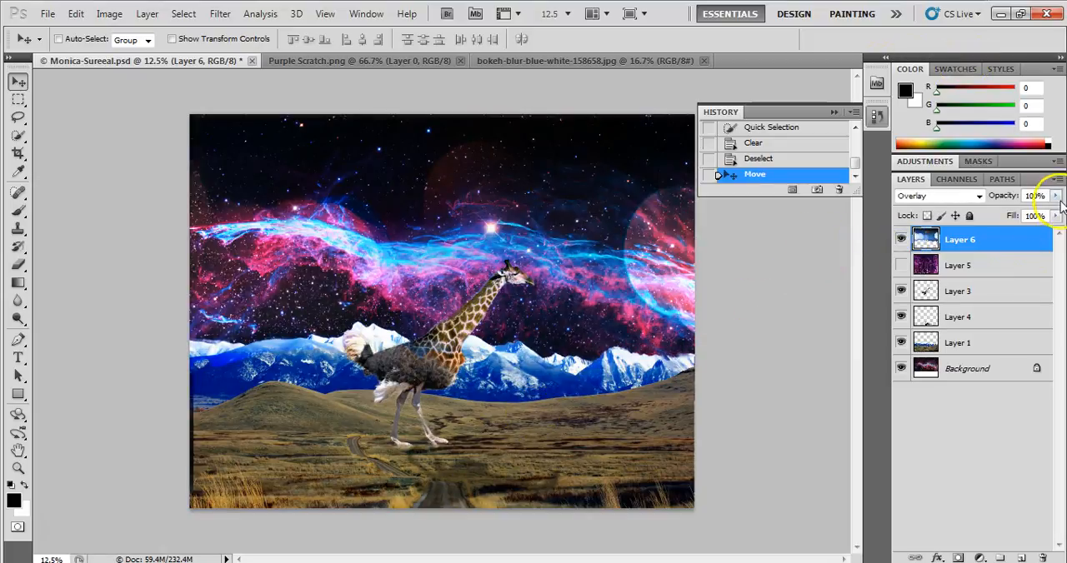
{"action": "left_click_drag", "start_coordinate": [1055, 195], "coordinate": [1036, 212]}
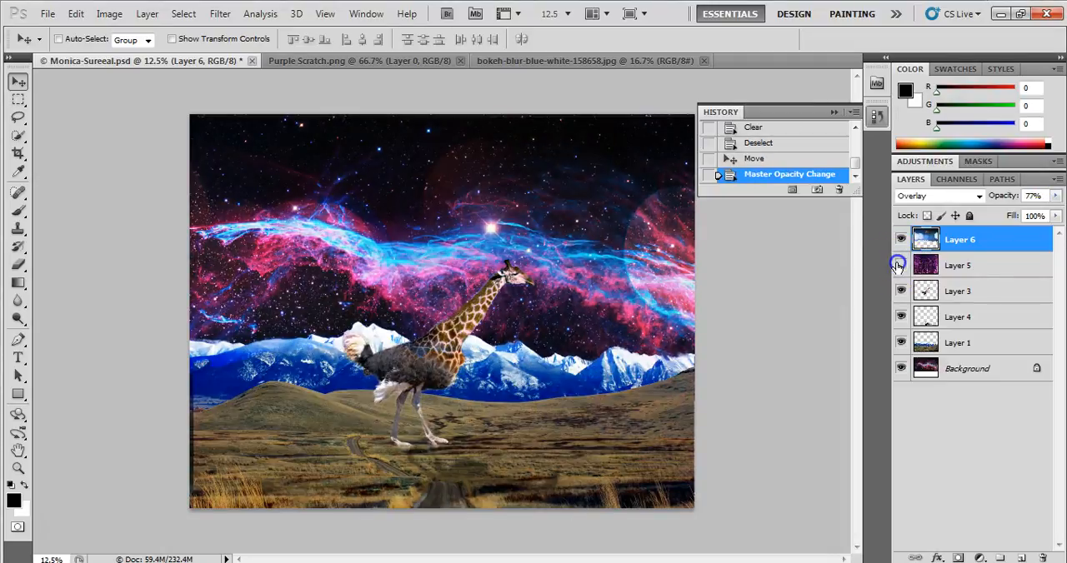
{"action": "left_click", "coordinate": [958, 265]}
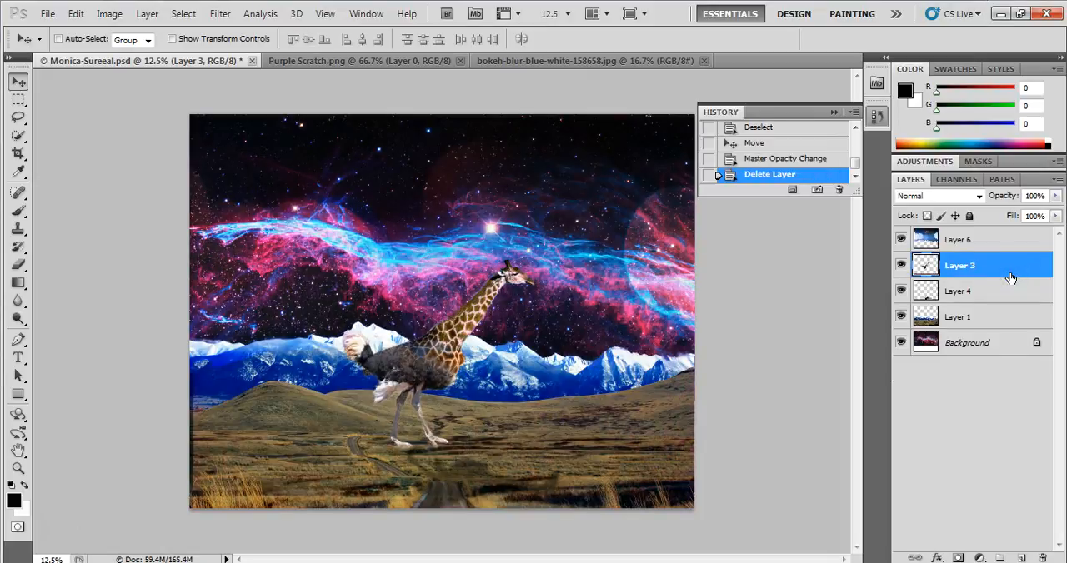
{"action": "left_click", "coordinate": [960, 240]}
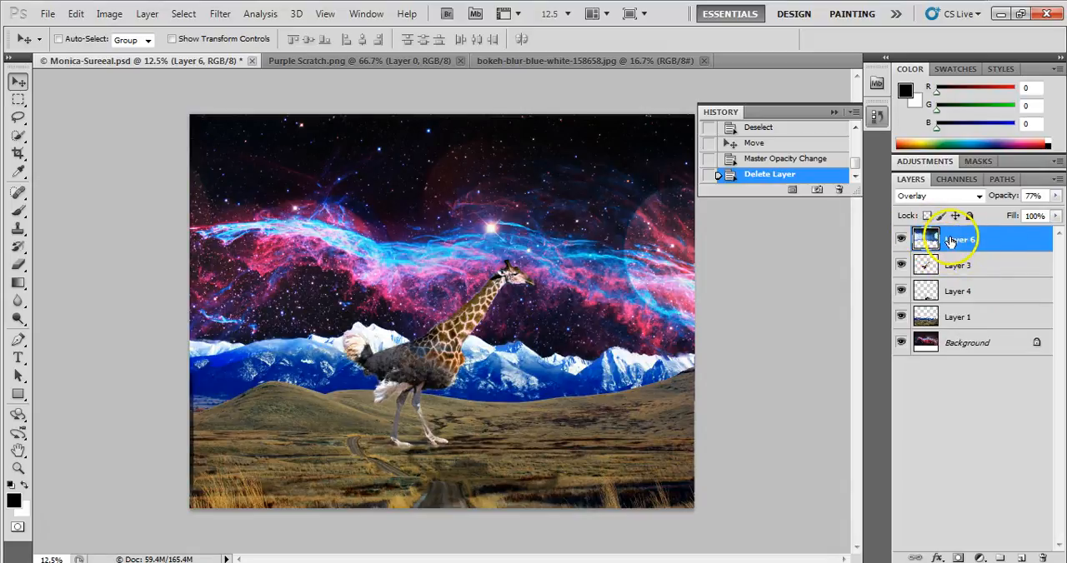
Step: Erase the large light orb left by the bokeh layer along the right-hand mountains
{"action": "left_click", "coordinate": [18, 265]}
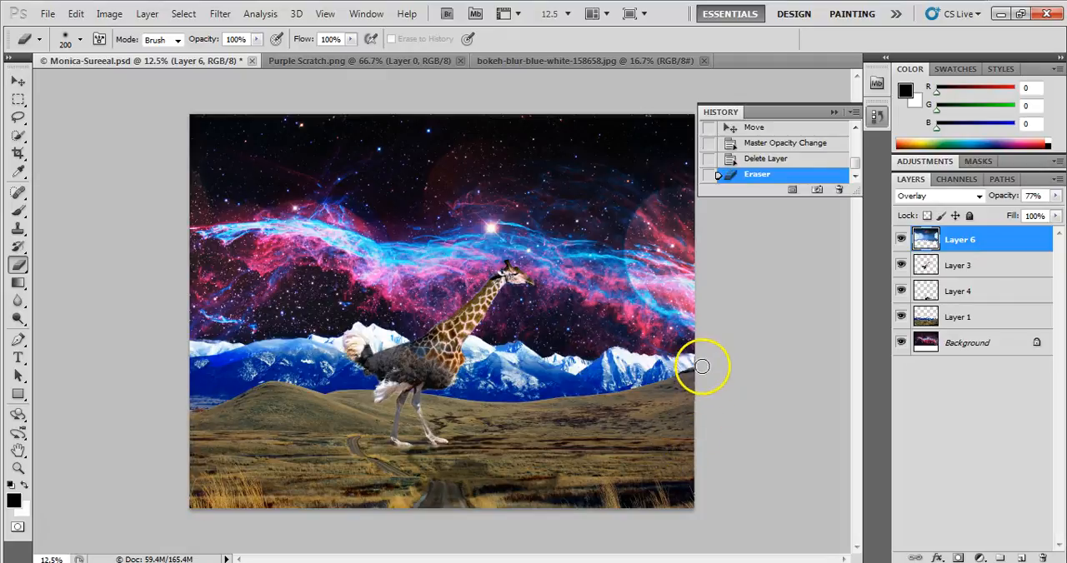
{"action": "left_click_drag", "start_coordinate": [701, 367], "coordinate": [237, 369]}
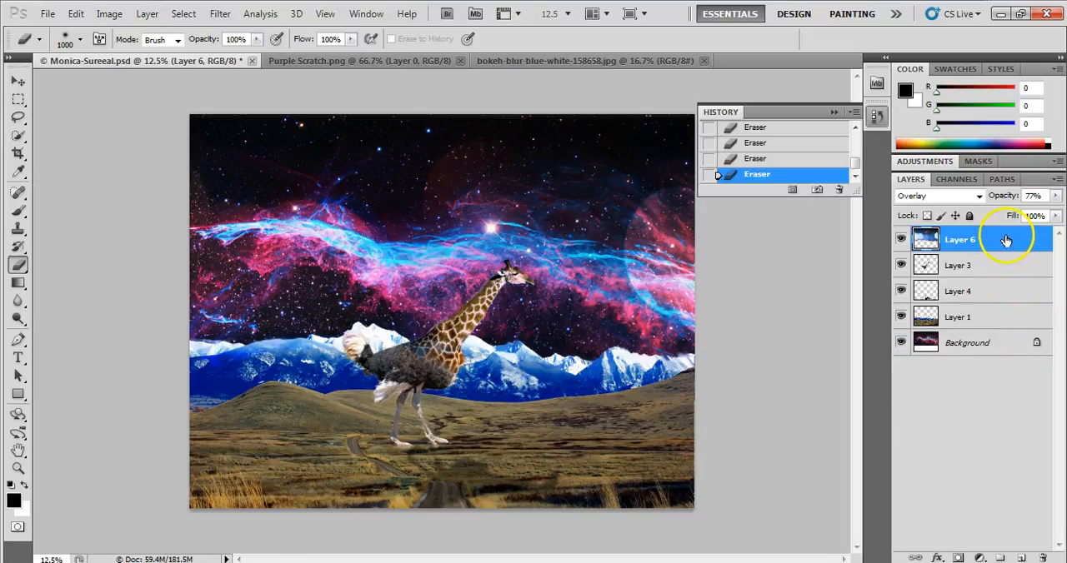
{"action": "mouse_move", "coordinate": [976, 359]}
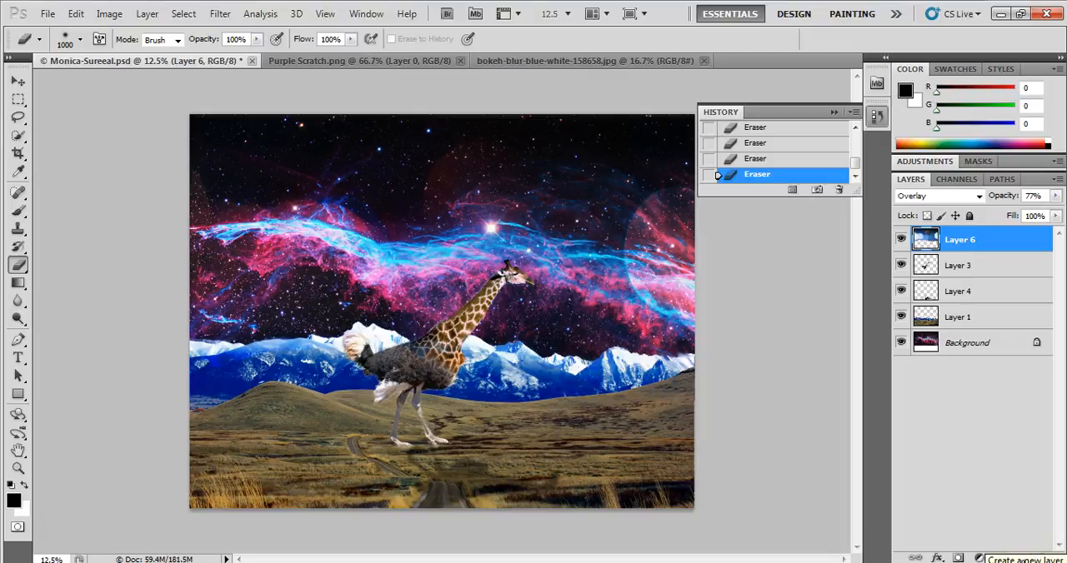
Step: Create empty Layer 7 and set the Gradient tool to Foreground to Transparent
{"action": "left_click", "coordinate": [1021, 556]}
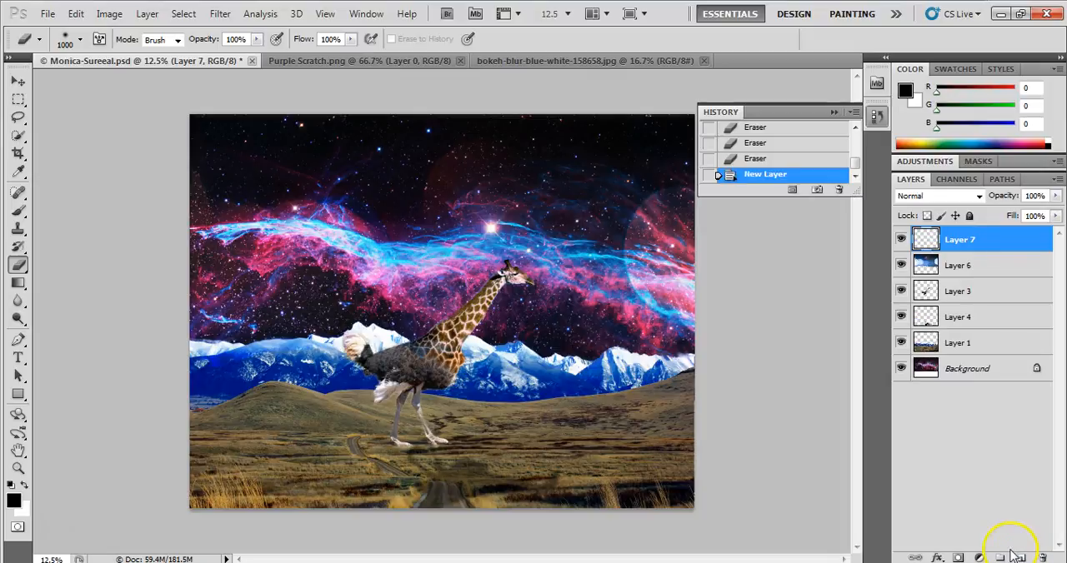
{"action": "mouse_move", "coordinate": [93, 415]}
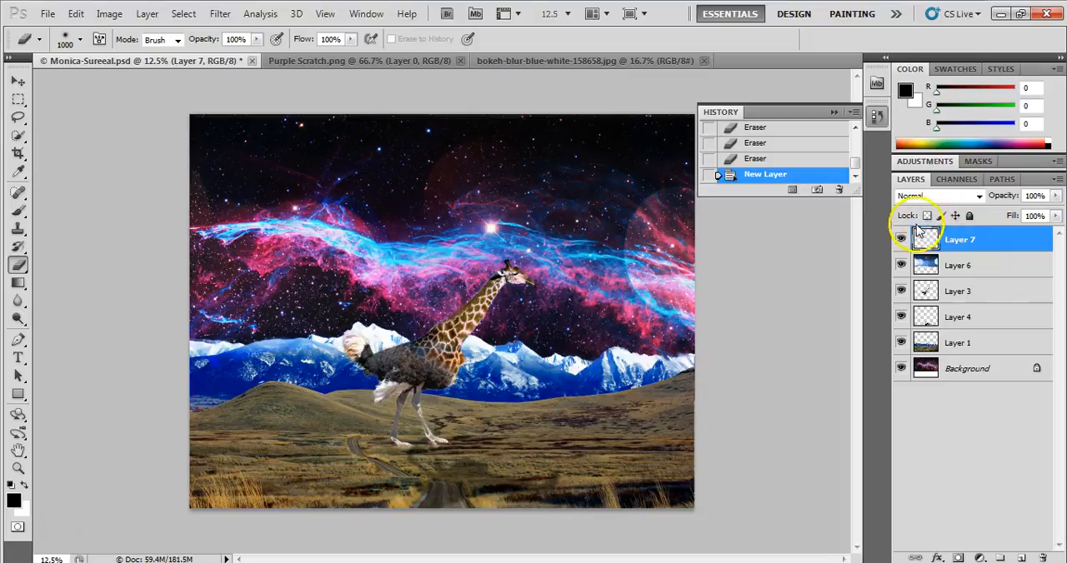
{"action": "mouse_move", "coordinate": [90, 187]}
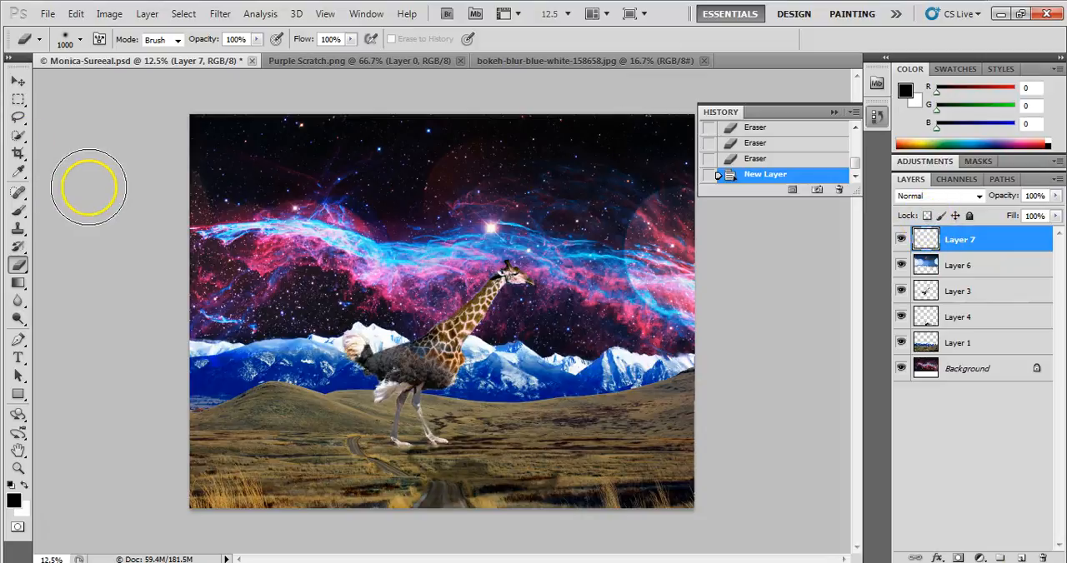
{"action": "mouse_move", "coordinate": [40, 205]}
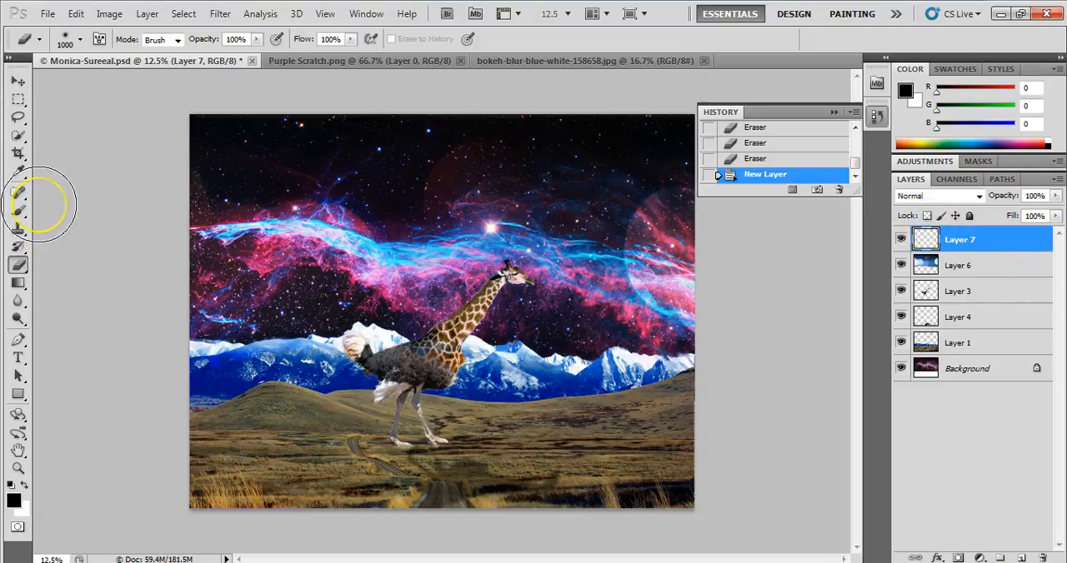
{"action": "mouse_move", "coordinate": [34, 267]}
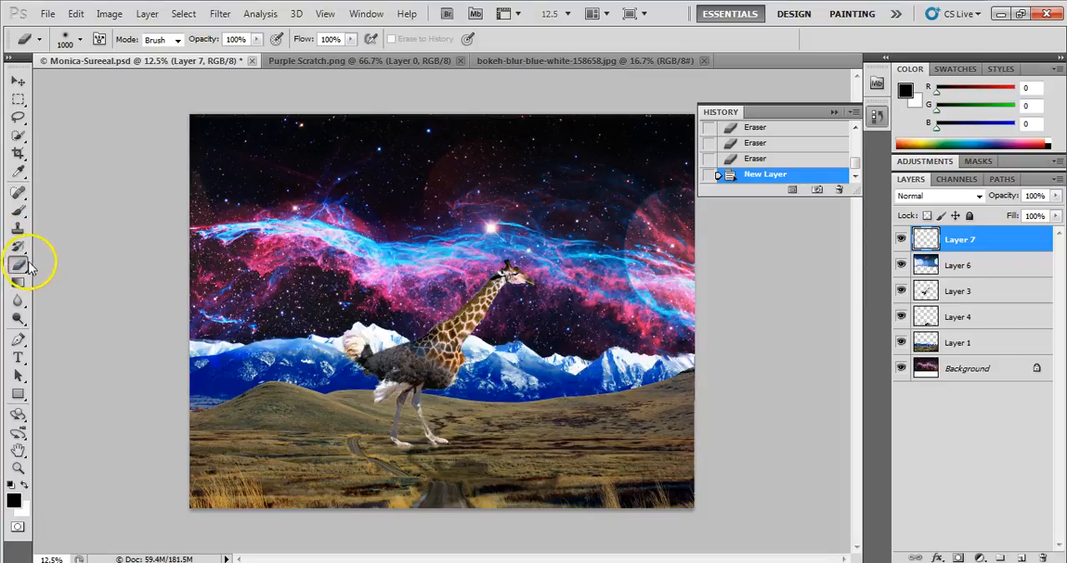
{"action": "mouse_move", "coordinate": [17, 286]}
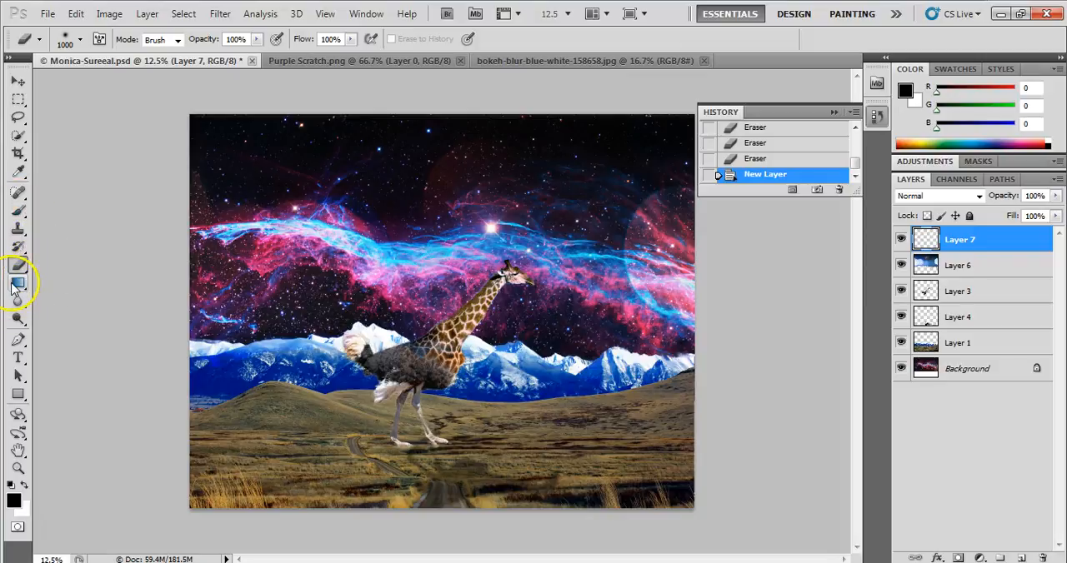
{"action": "left_click", "coordinate": [18, 282]}
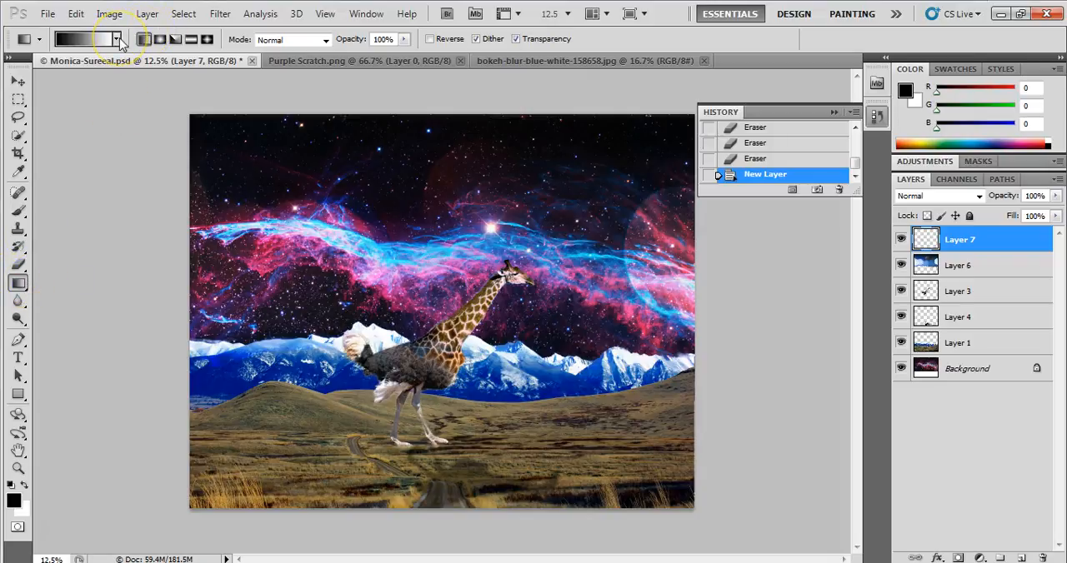
{"action": "left_click", "coordinate": [117, 39]}
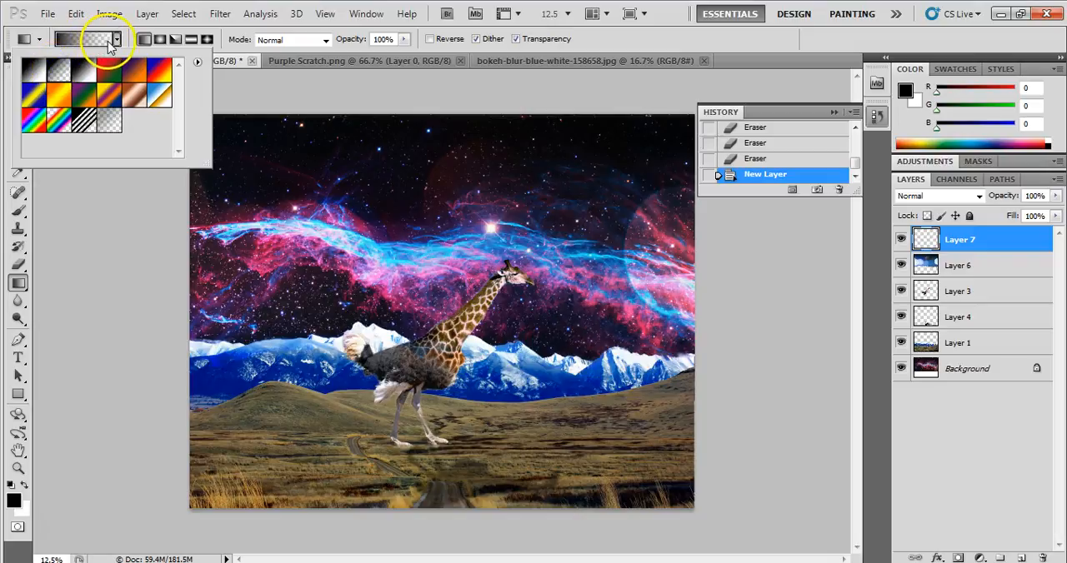
{"action": "mouse_move", "coordinate": [90, 51]}
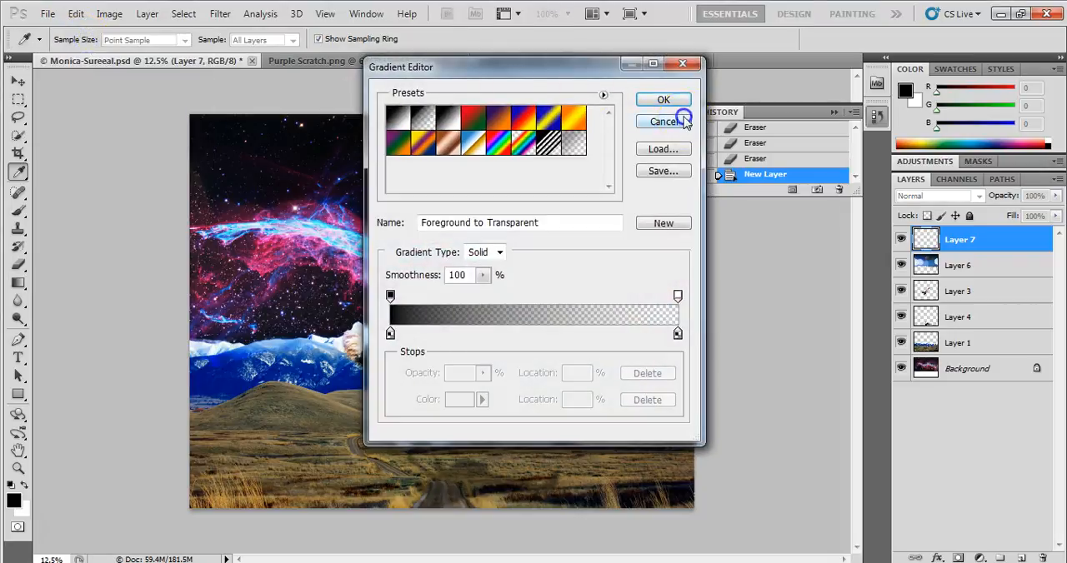
{"action": "left_click", "coordinate": [664, 122]}
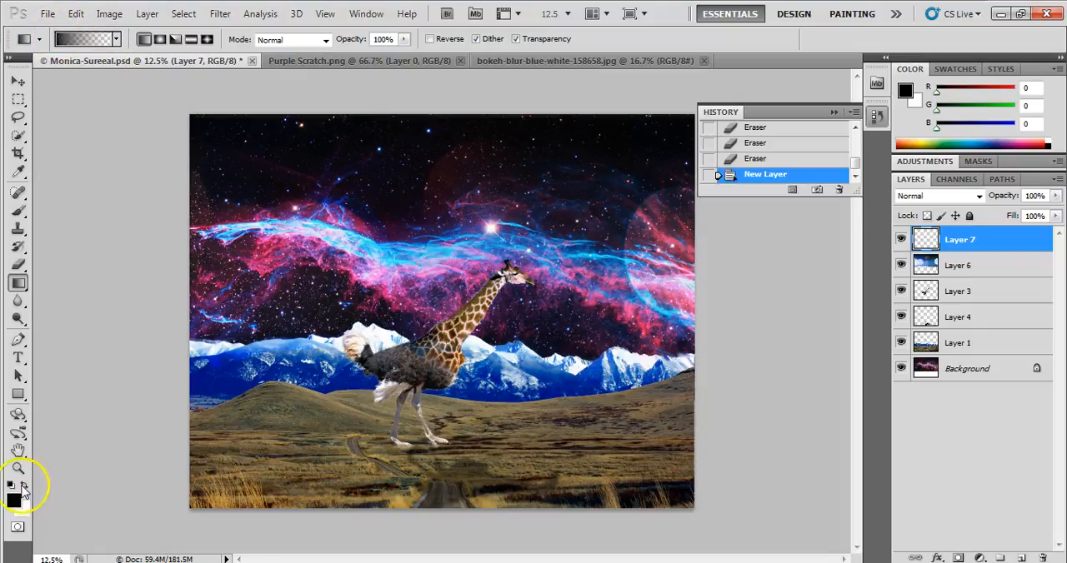
{"action": "mouse_move", "coordinate": [27, 492]}
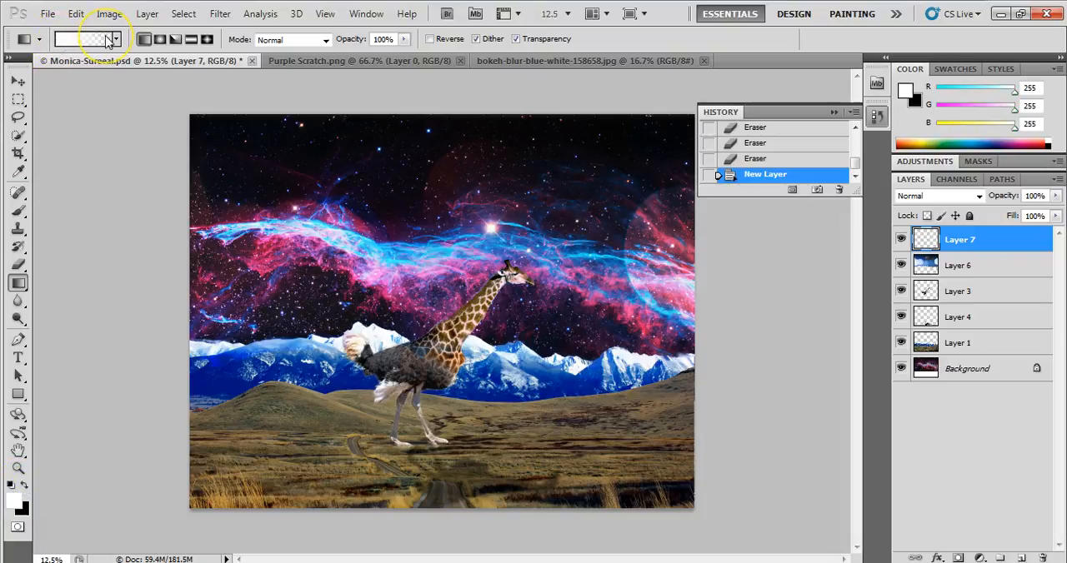
{"action": "mouse_move", "coordinate": [108, 38]}
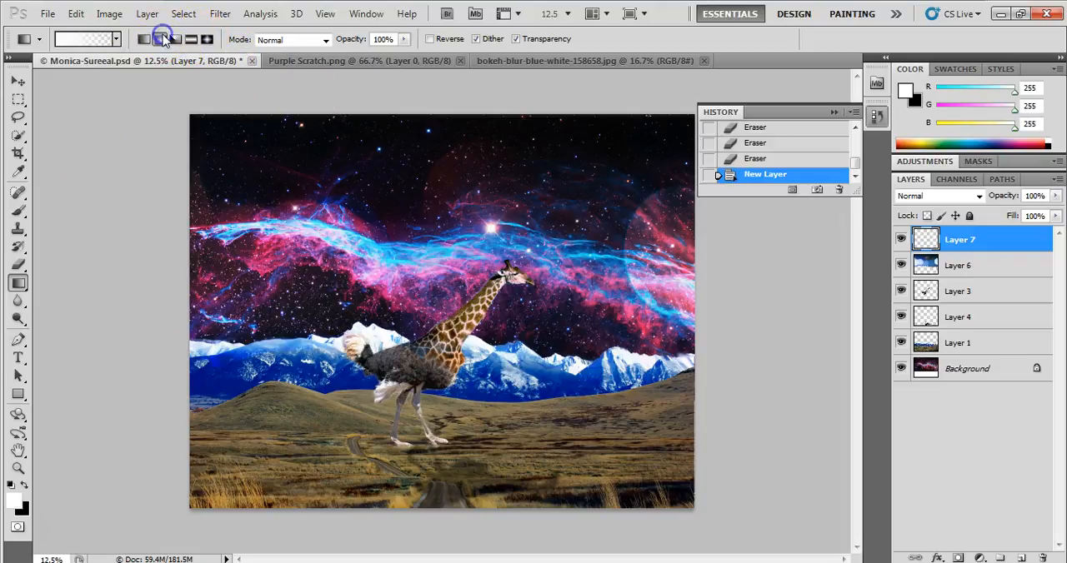
Step: Move Layer 7 just above Background and paint a white radial glow in the upper sky
{"action": "left_click", "coordinate": [160, 39]}
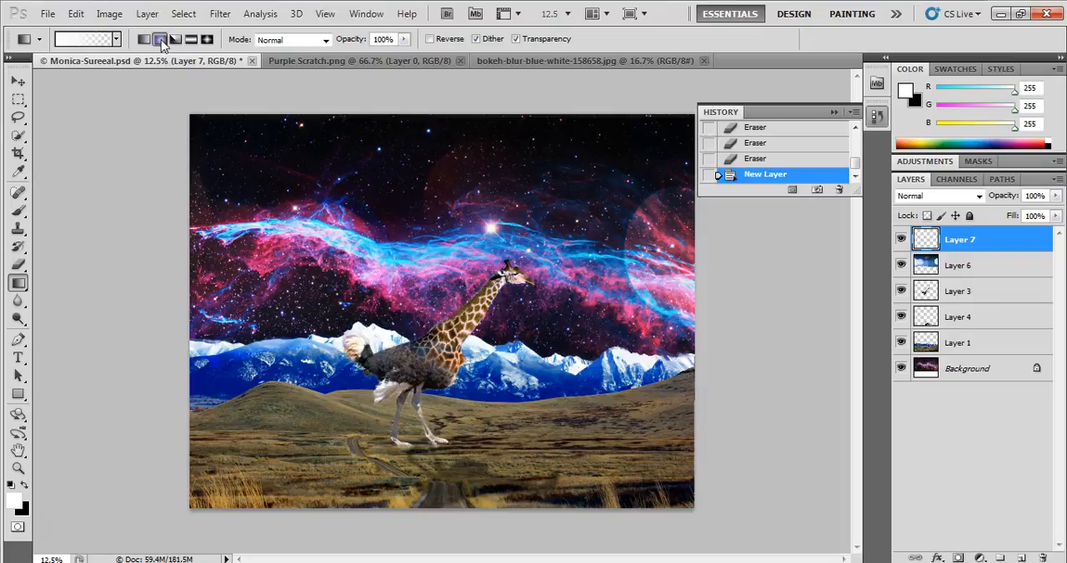
{"action": "mouse_move", "coordinate": [547, 224]}
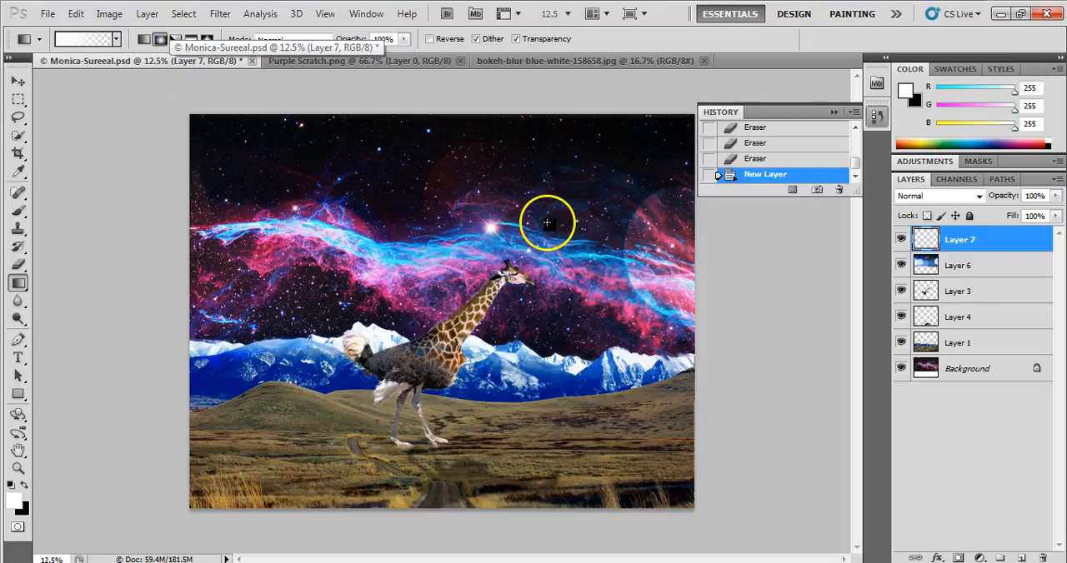
{"action": "mouse_move", "coordinate": [680, 325]}
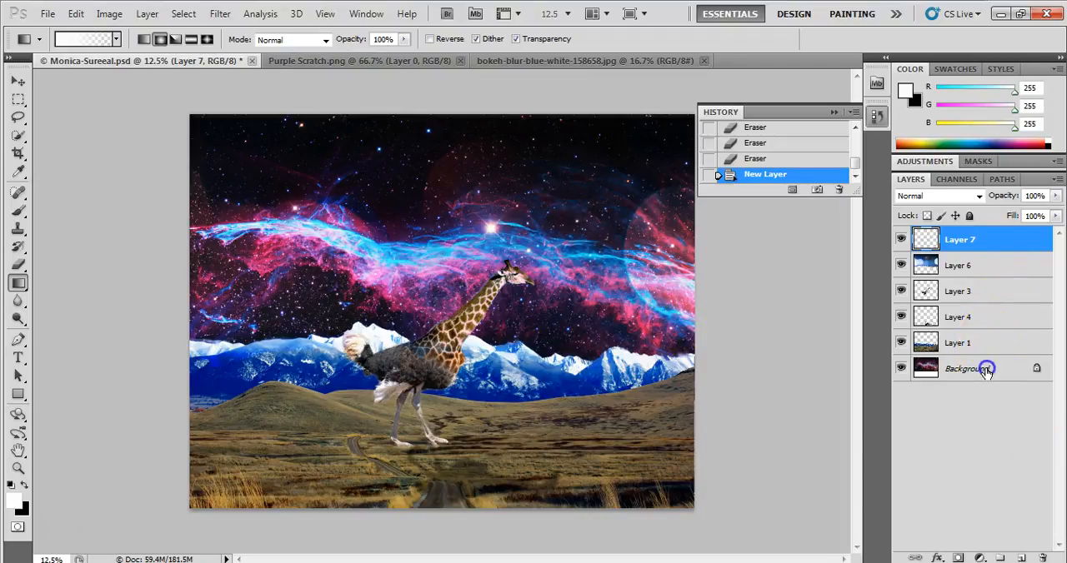
{"action": "left_click", "coordinate": [957, 343]}
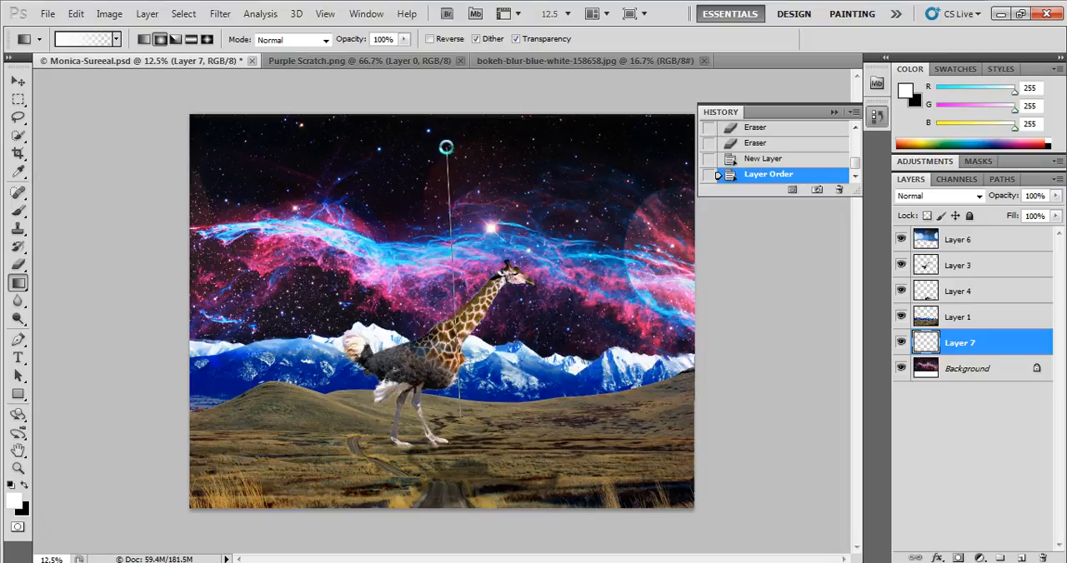
{"action": "left_click_drag", "start_coordinate": [447, 147], "coordinate": [453, 303]}
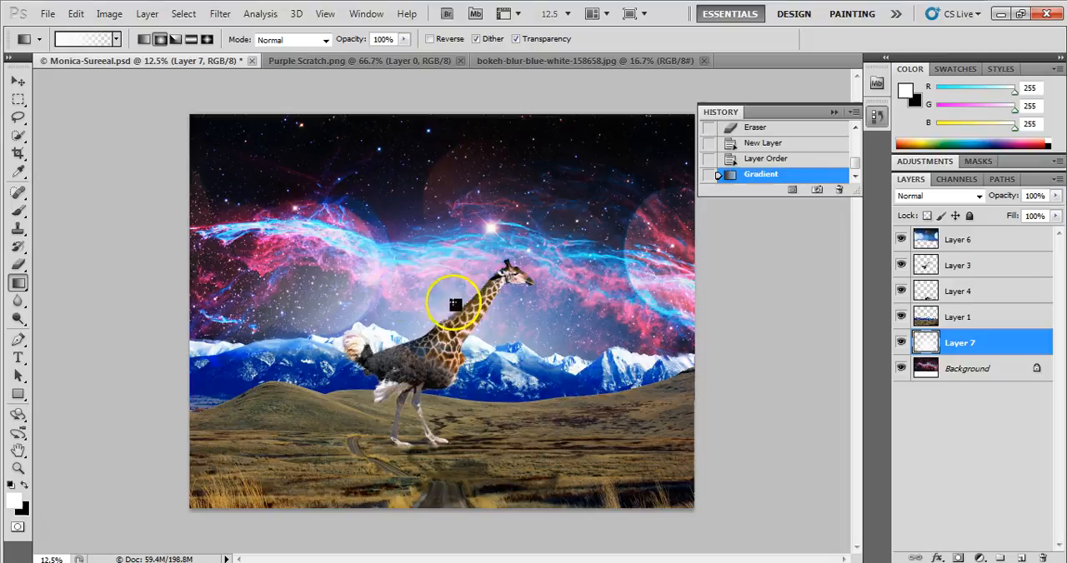
{"action": "mouse_move", "coordinate": [465, 407]}
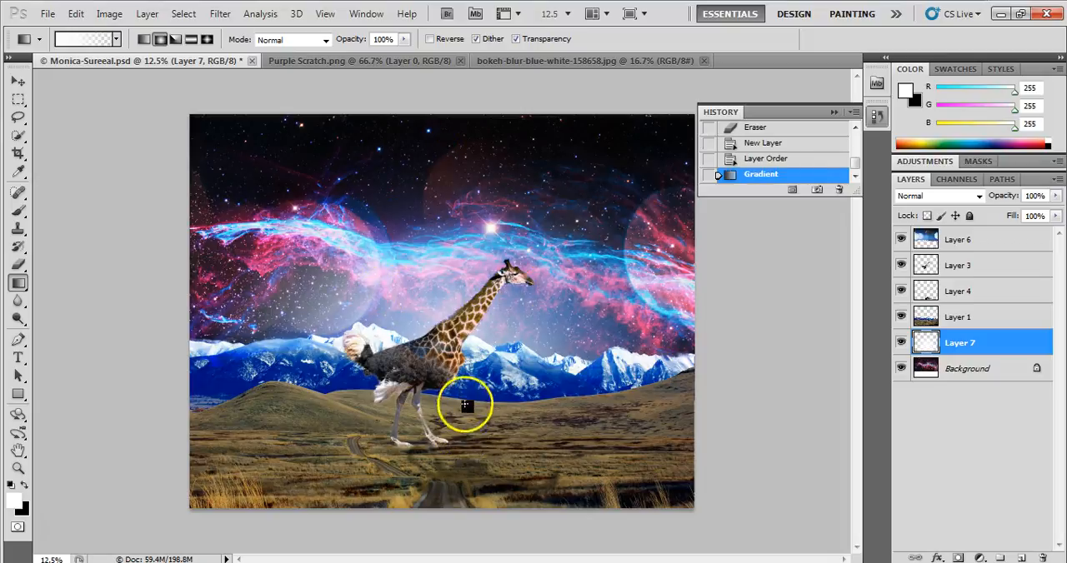
{"action": "mouse_move", "coordinate": [644, 417]}
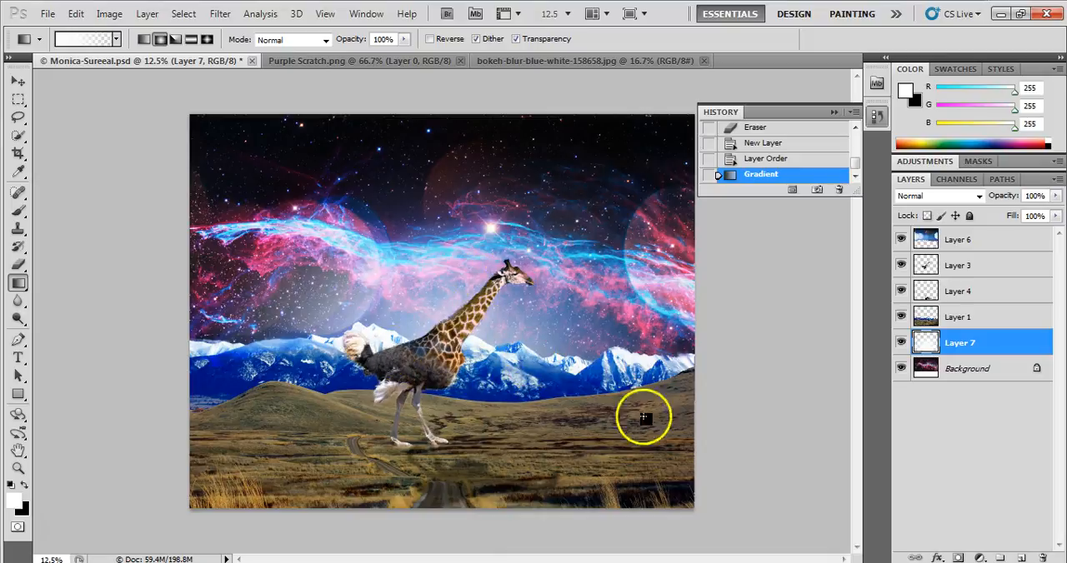
{"action": "mouse_move", "coordinate": [932, 458]}
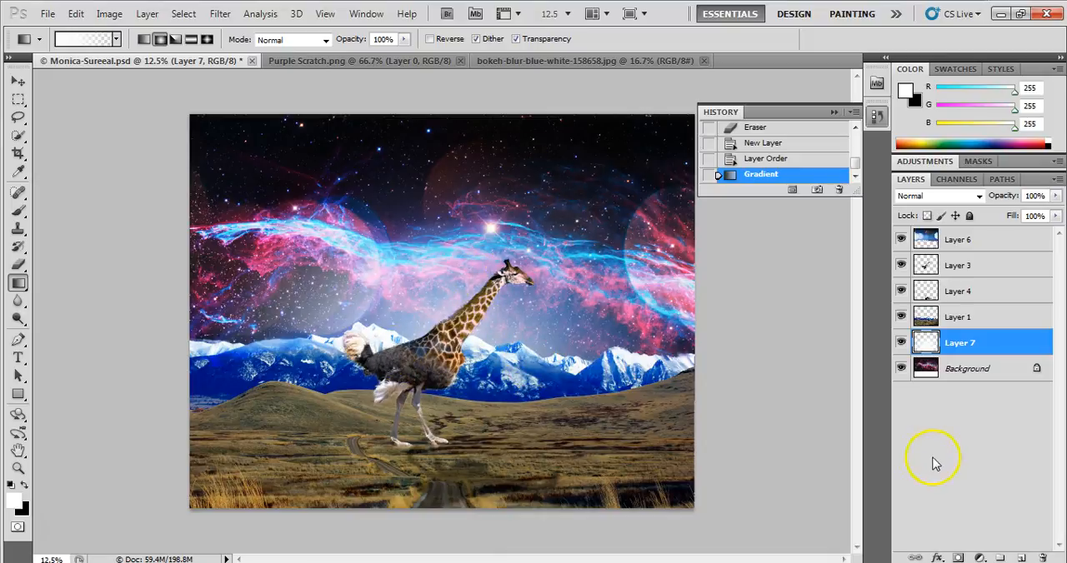
{"action": "mouse_move", "coordinate": [954, 343]}
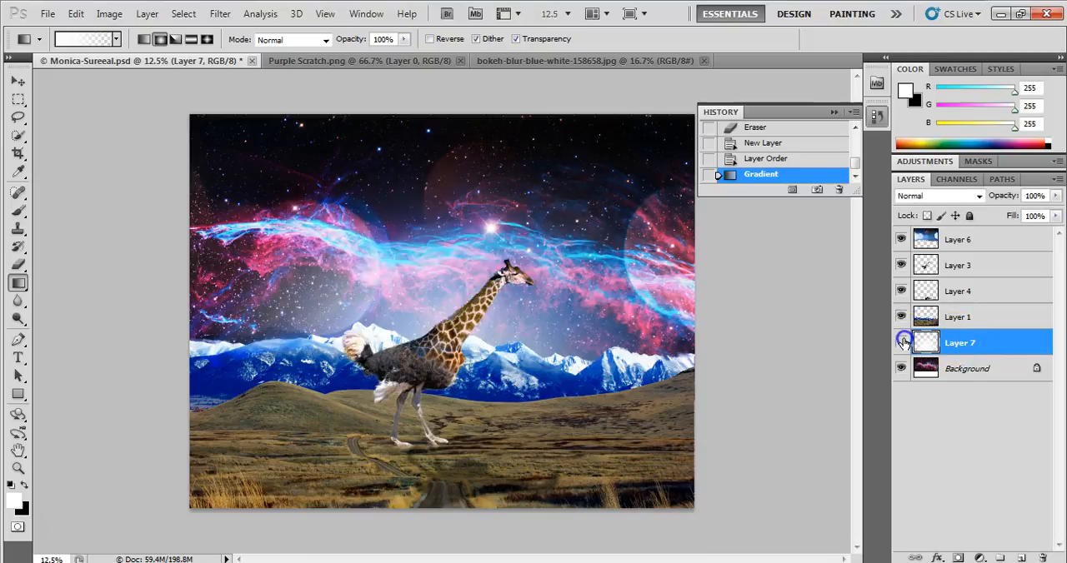
Step: Blend Layer 7's glow in Screen mode and return to the 77% Overlay bokeh Layer 6
{"action": "left_click", "coordinate": [937, 195]}
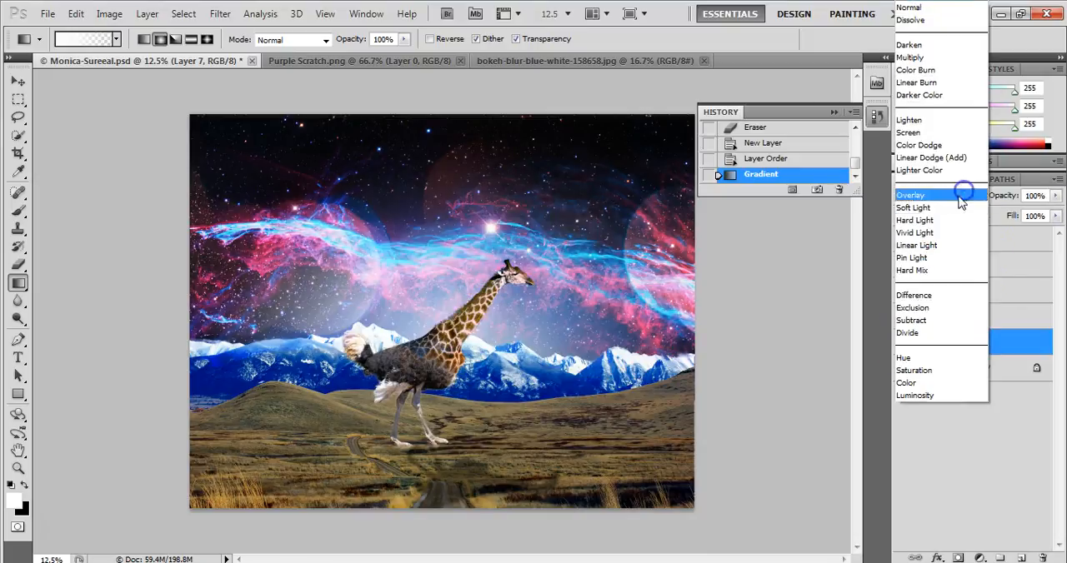
{"action": "left_click", "coordinate": [907, 133]}
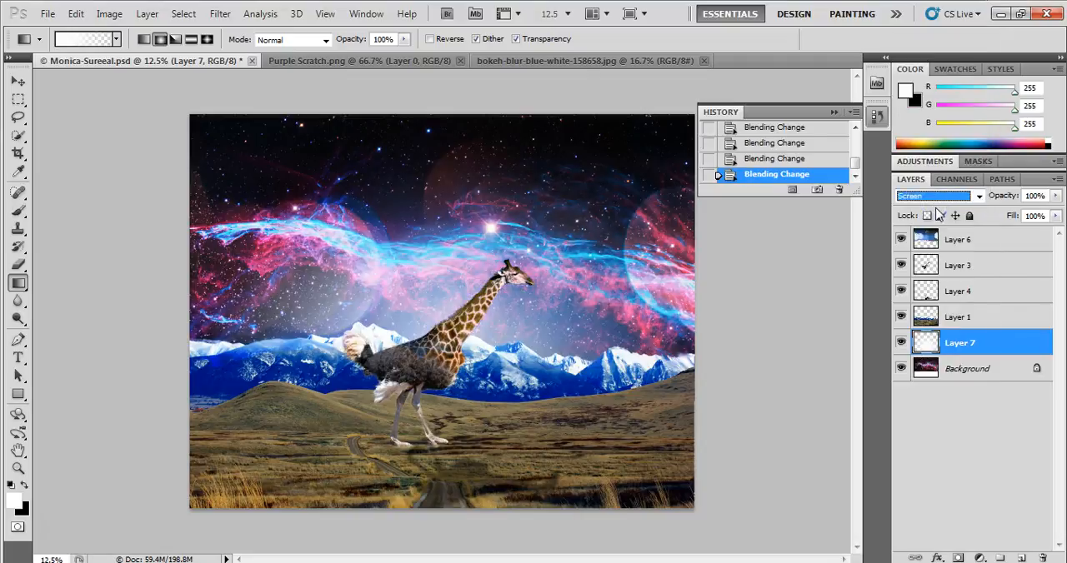
{"action": "left_click", "coordinate": [933, 195]}
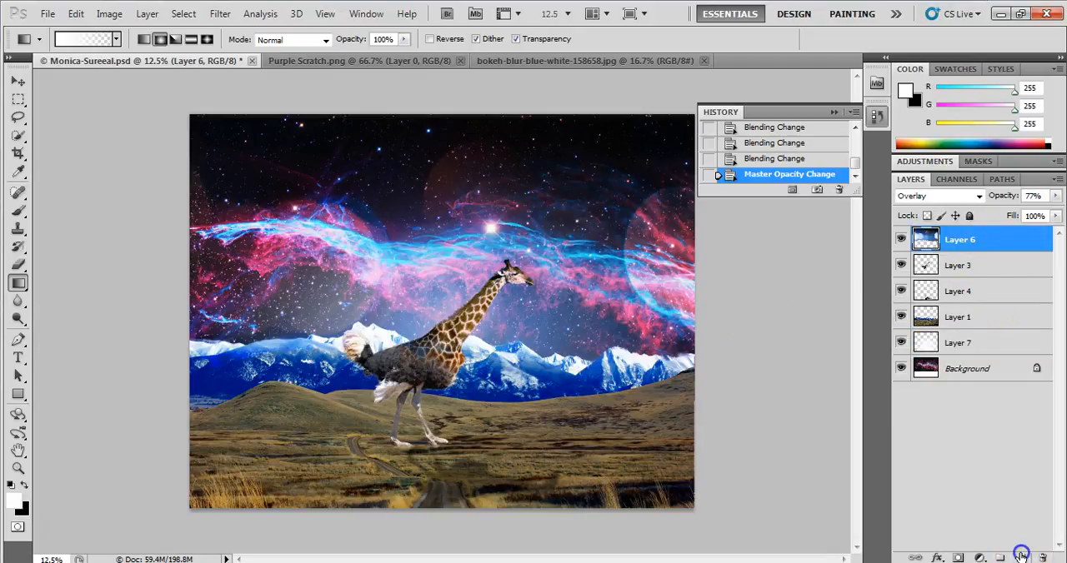
Step: Add Layer 8 with a white glow from the top-left corner, Lighter Color at 51% opacity
{"action": "left_click", "coordinate": [1020, 556]}
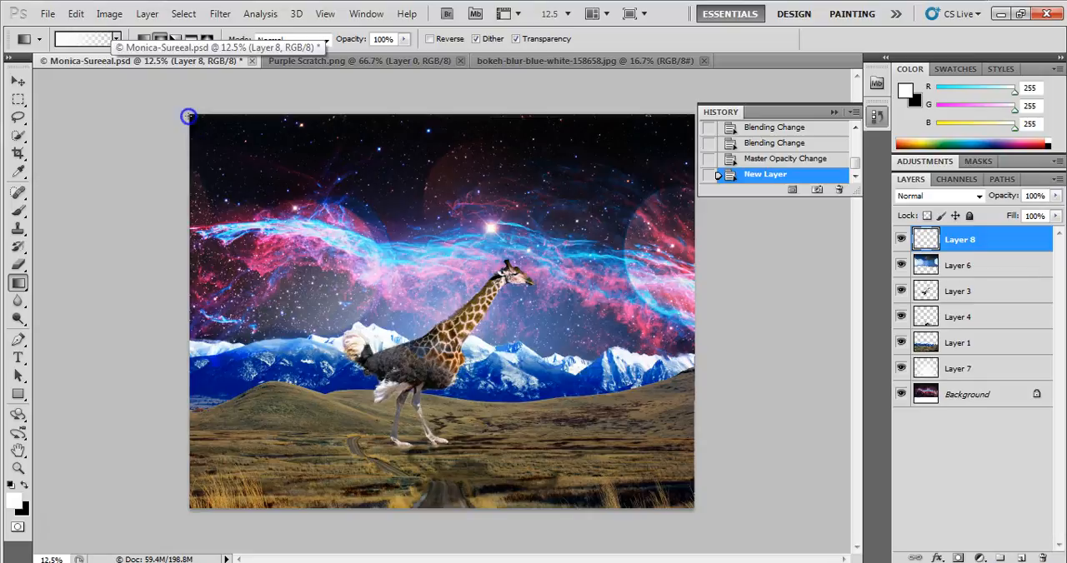
{"action": "left_click_drag", "start_coordinate": [186, 116], "coordinate": [543, 454]}
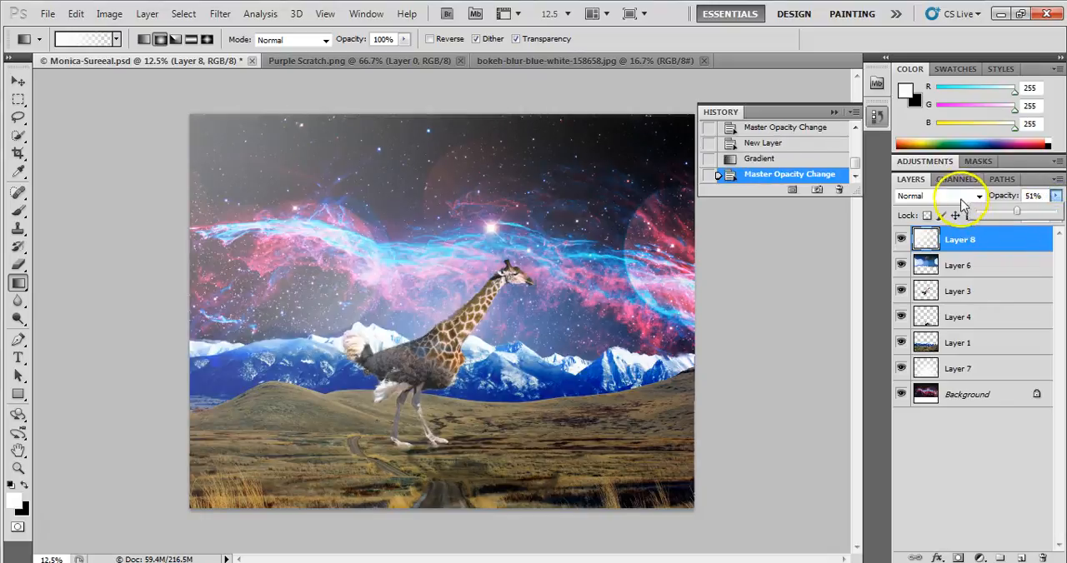
{"action": "left_click", "coordinate": [934, 195]}
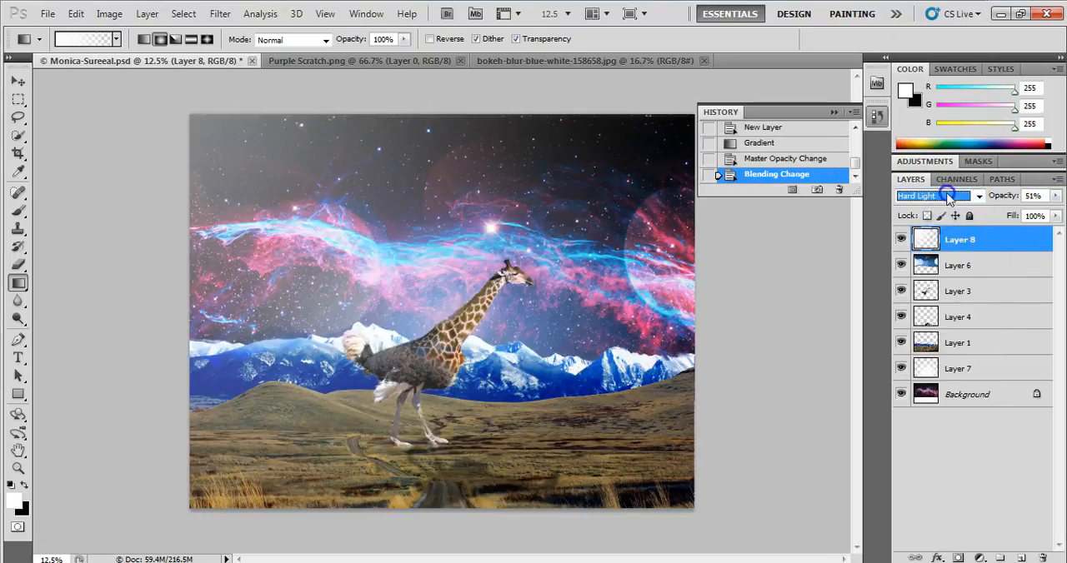
{"action": "left_click", "coordinate": [937, 195]}
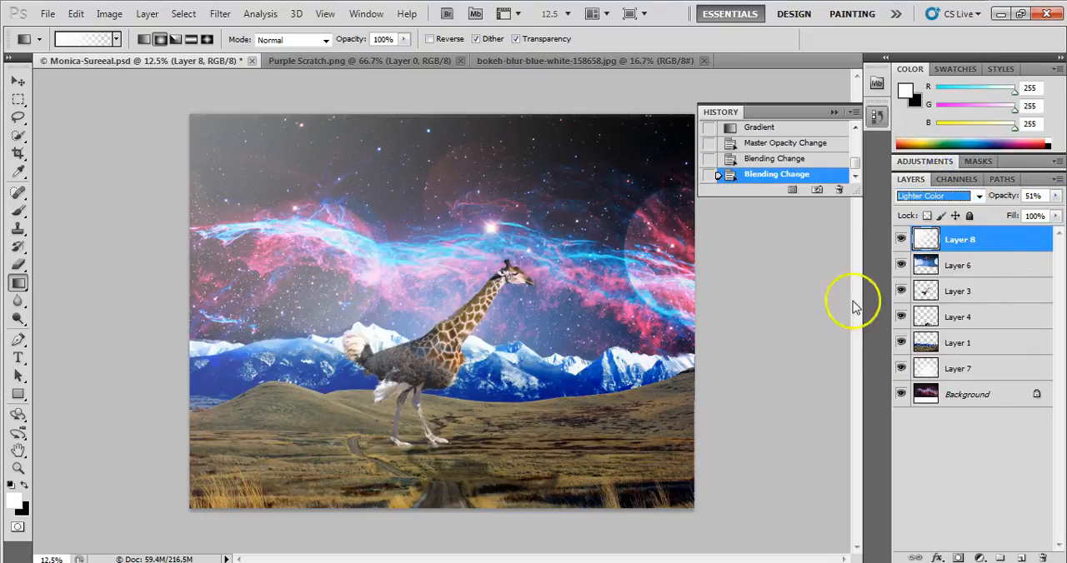
{"action": "mouse_move", "coordinate": [1033, 240]}
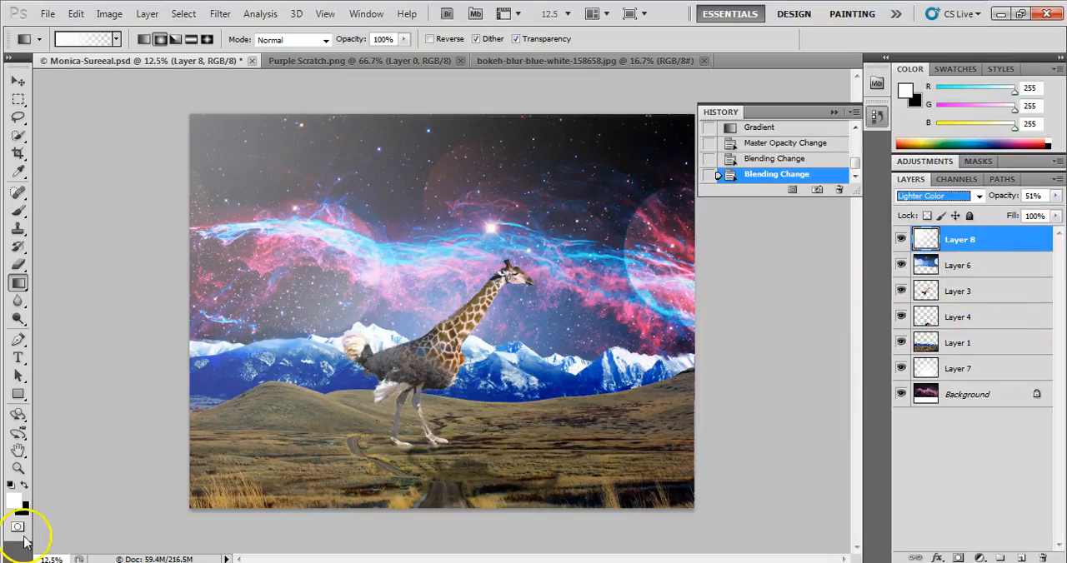
{"action": "mouse_move", "coordinate": [970, 237]}
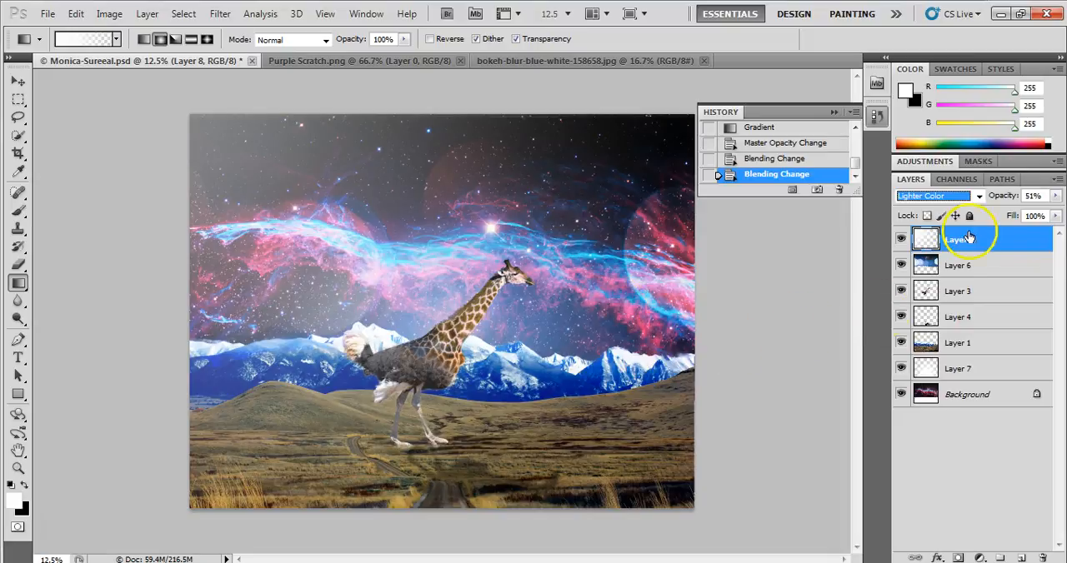